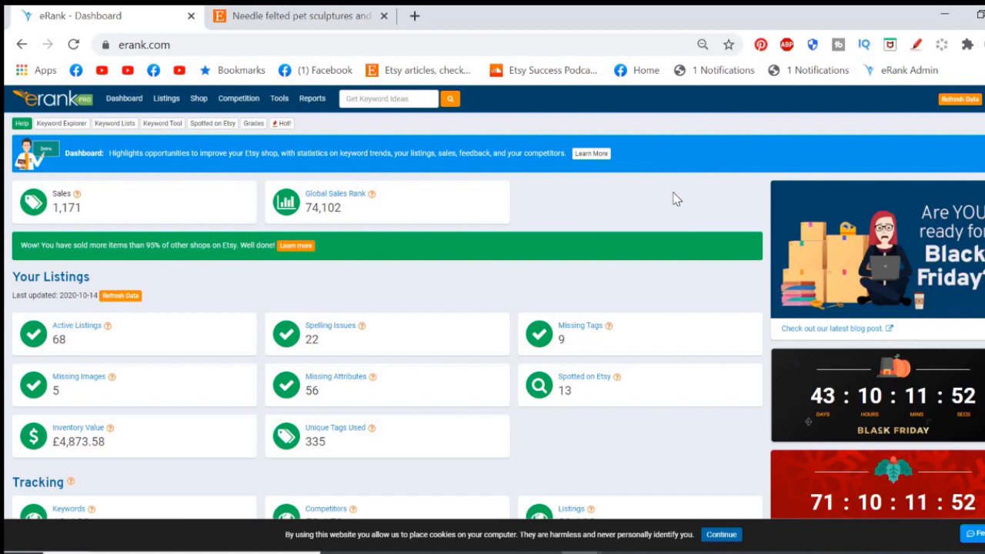
mouse_move(280, 99)
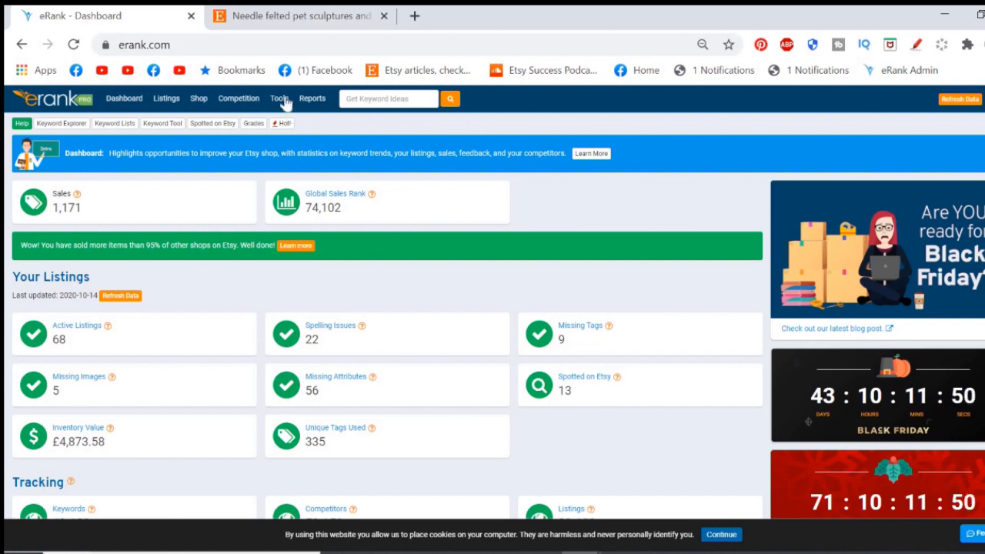
- Go to the Analyzer Shortcut installation page from eRank's Tools menu
click(278, 98)
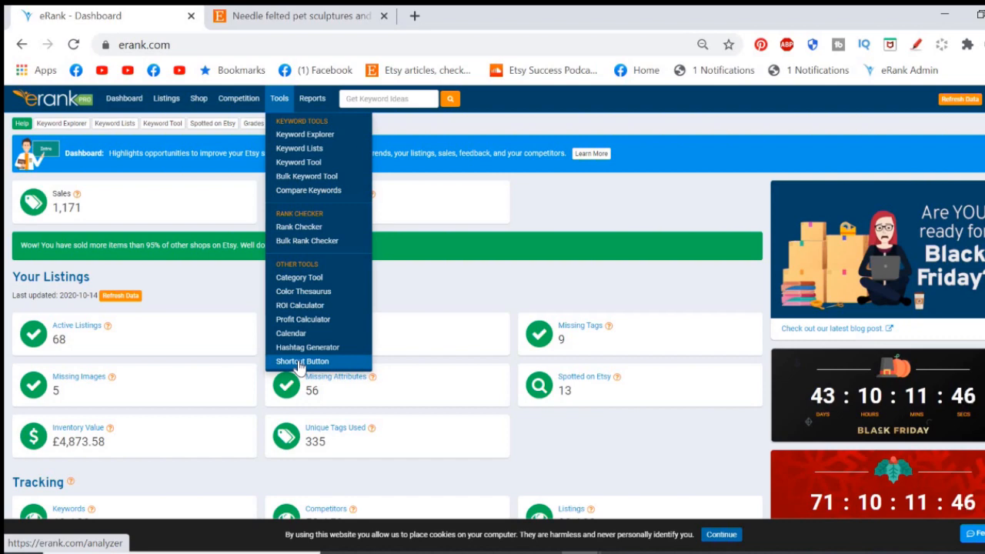
click(301, 360)
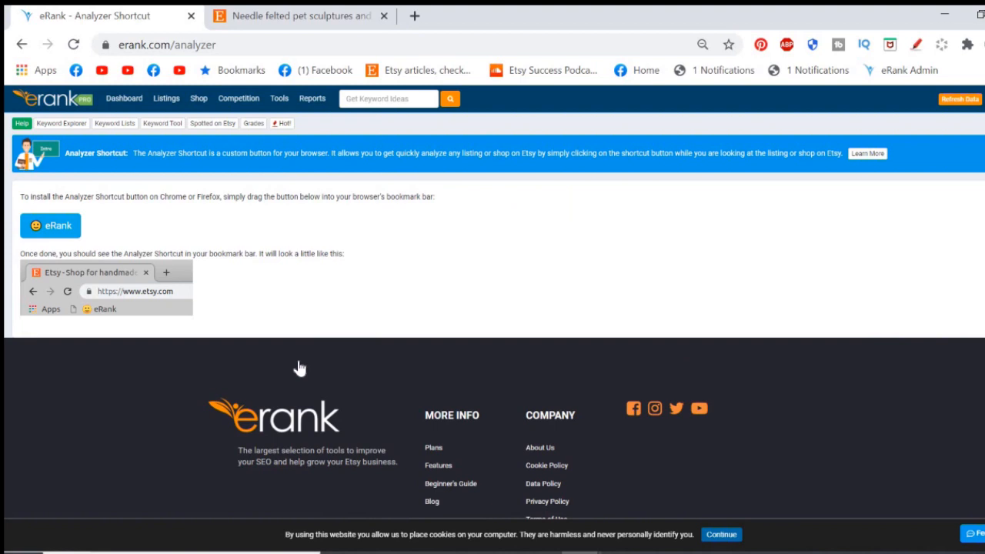
mouse_move(372, 319)
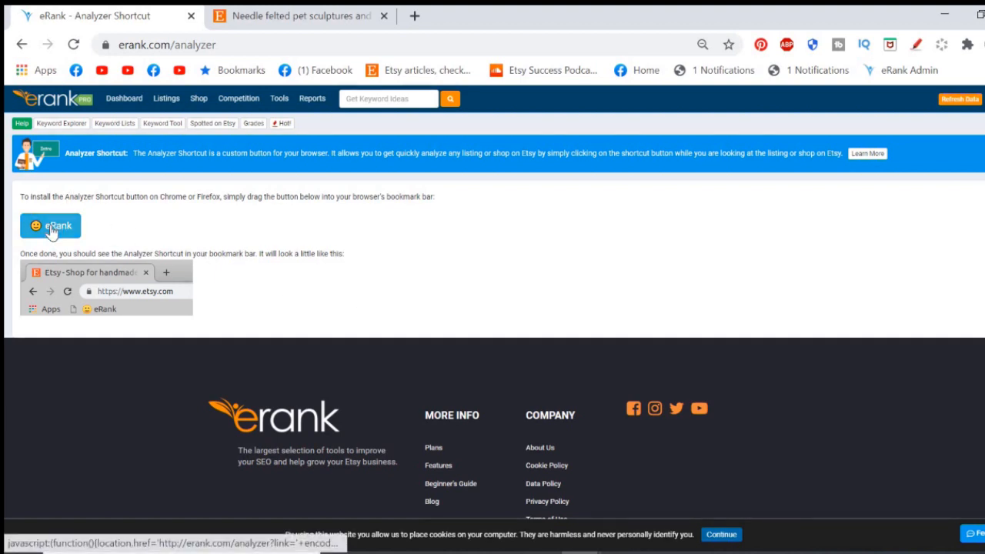
- Drag the orange eRank button onto Chrome's bookmark bar to install the shortcut
drag(49, 224, 120, 203)
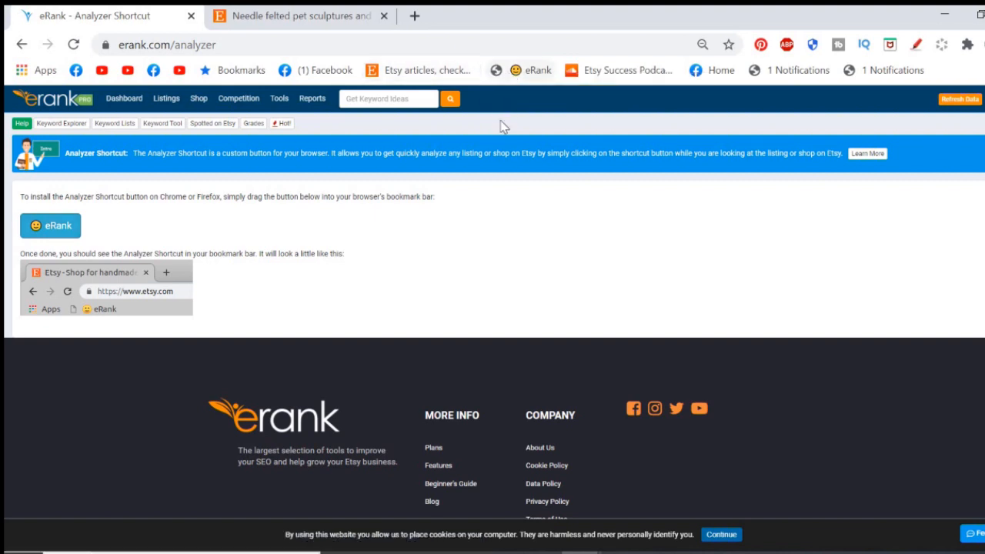
mouse_move(491, 129)
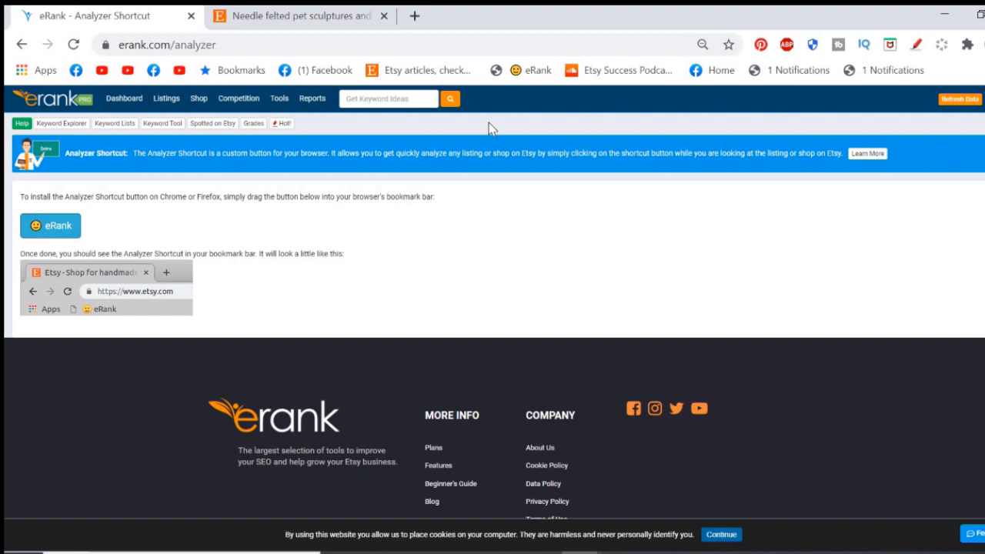
mouse_move(522, 261)
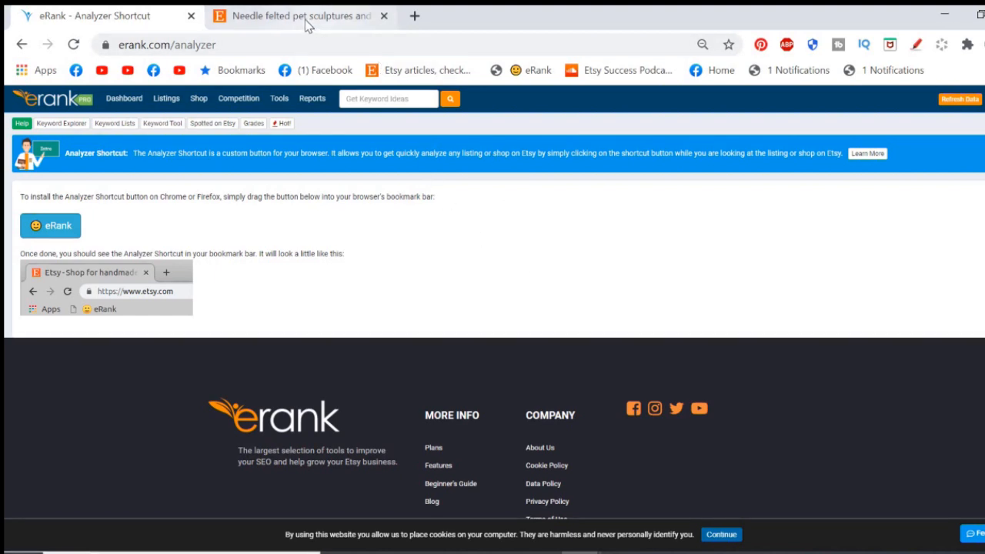
- Bring the Etsy needle-felted pet sculptures shop tab to the front
click(300, 15)
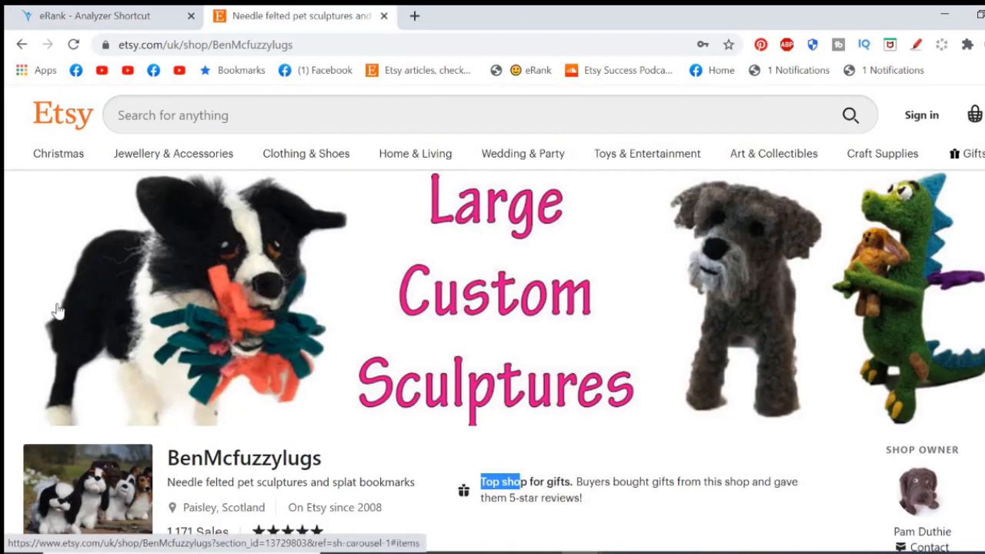
mouse_move(40, 321)
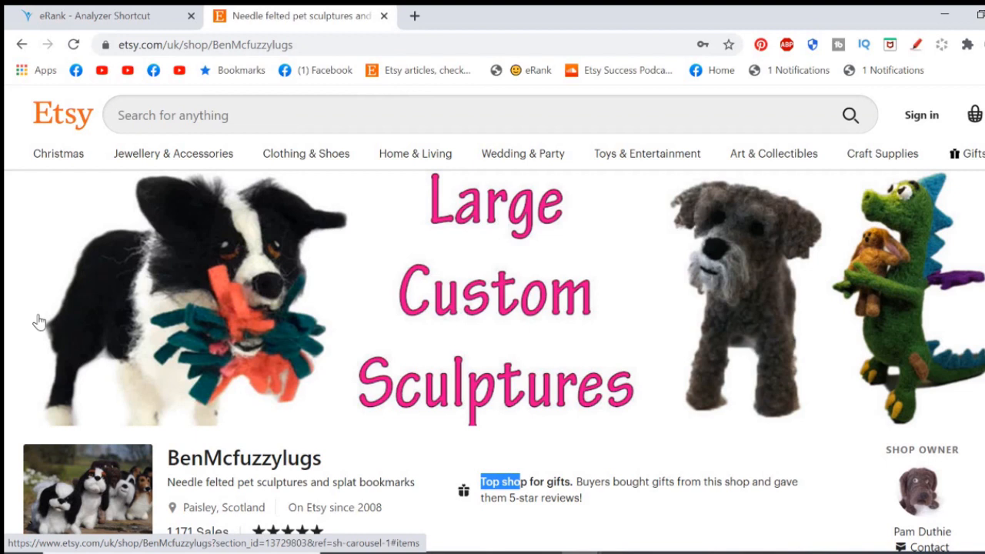
mouse_move(30, 351)
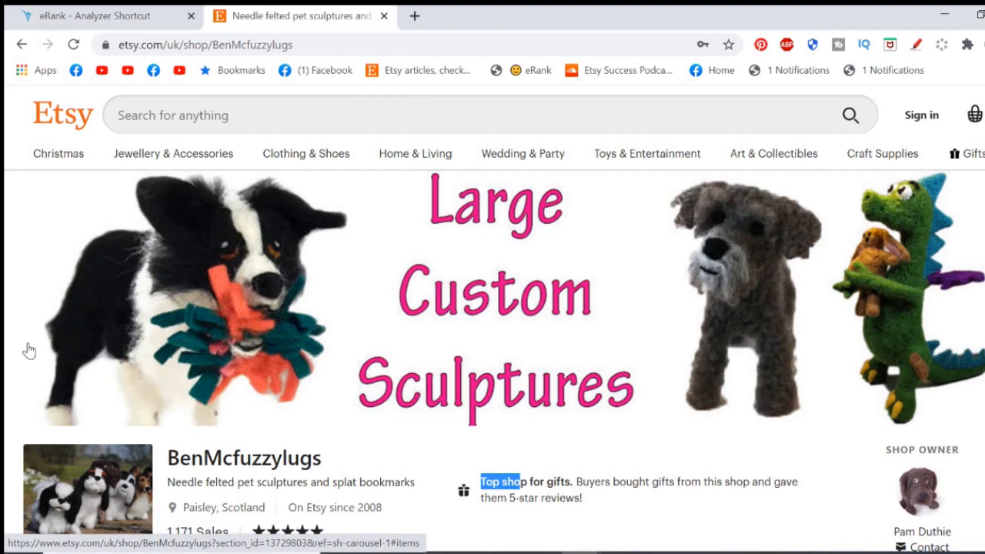
mouse_move(37, 246)
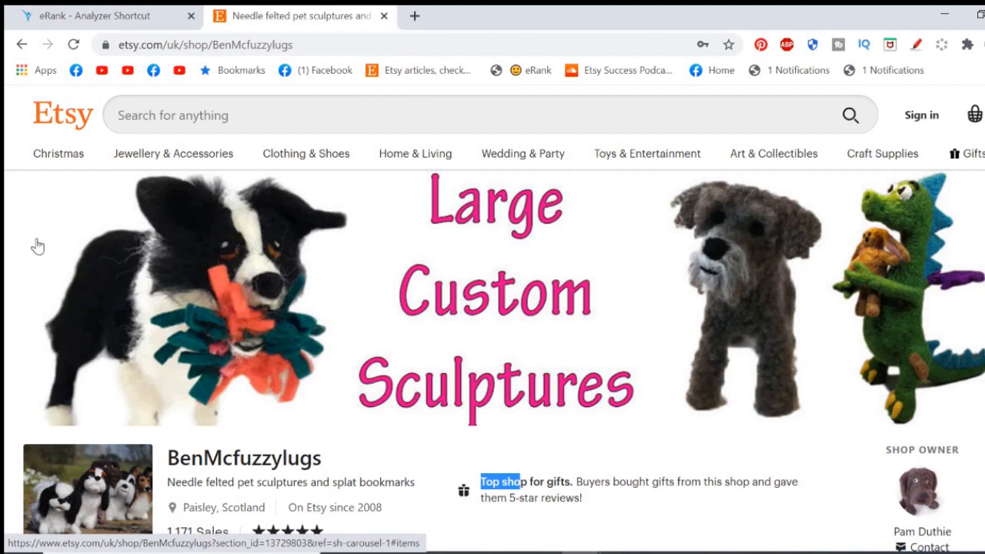
mouse_move(90, 292)
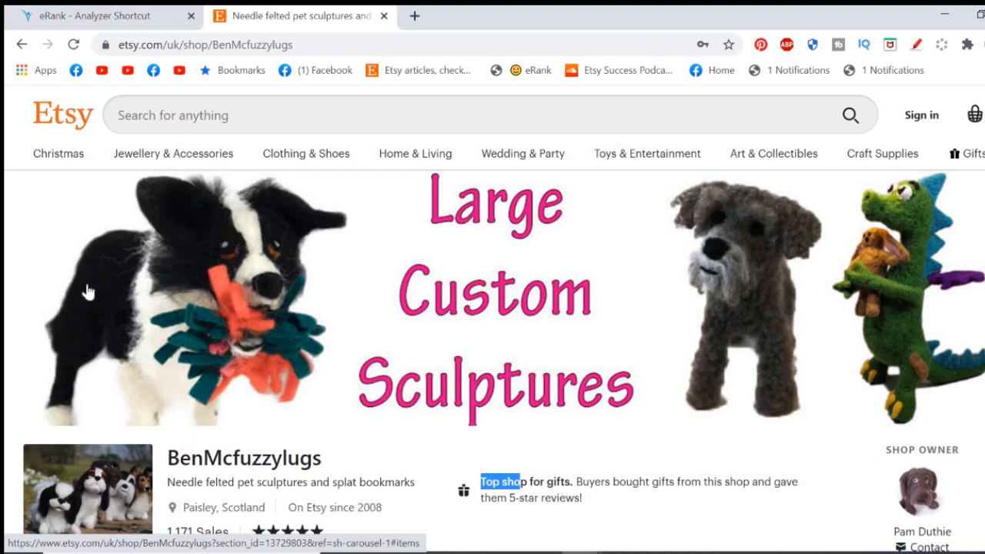
mouse_move(87, 284)
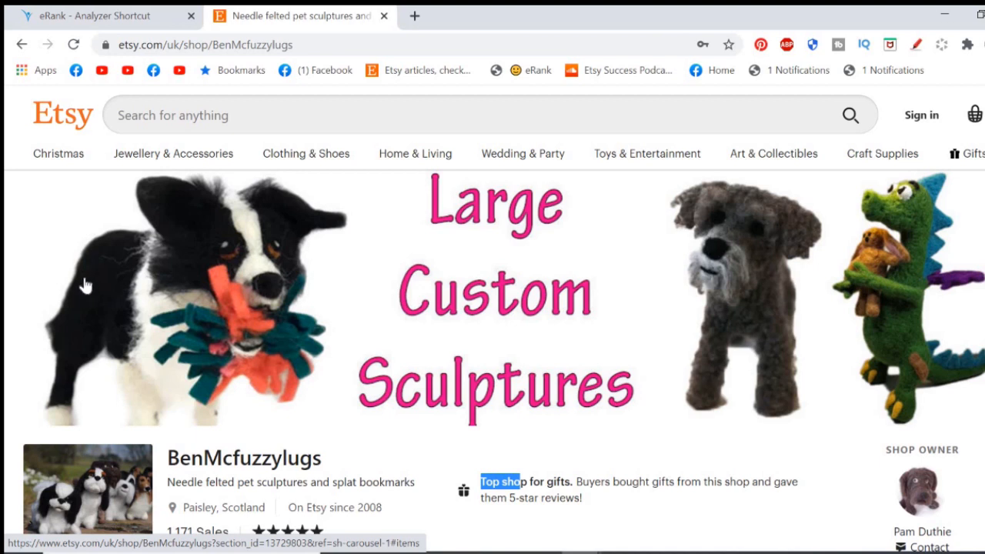
mouse_move(69, 291)
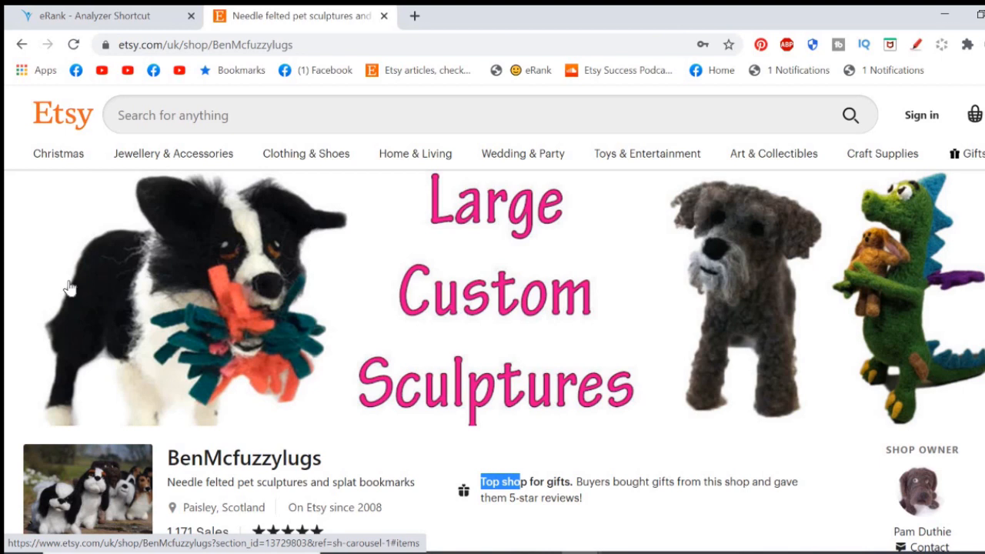
mouse_move(421, 260)
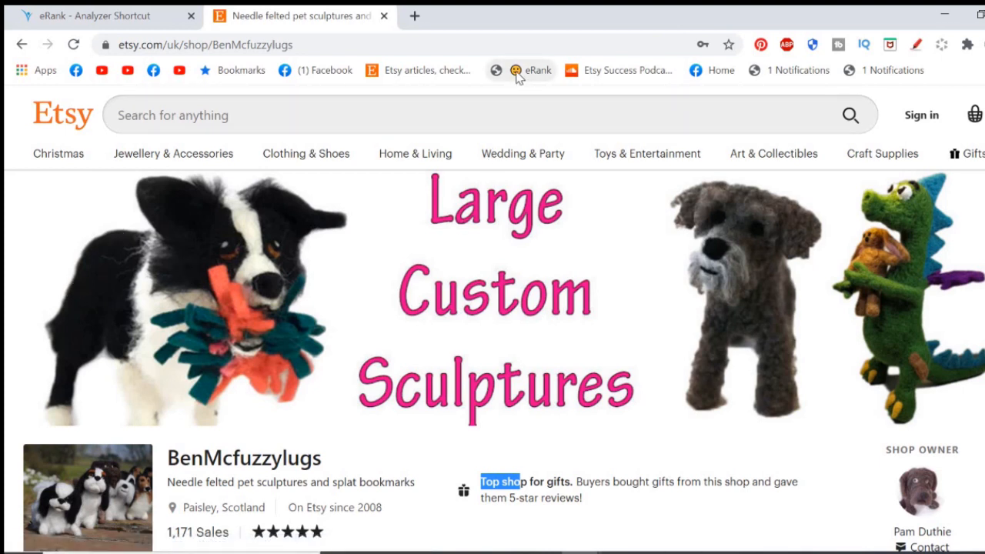
- Run the eRank bookmarklet on the shop and browse its Top Sellers report down through Recent Listings
click(529, 71)
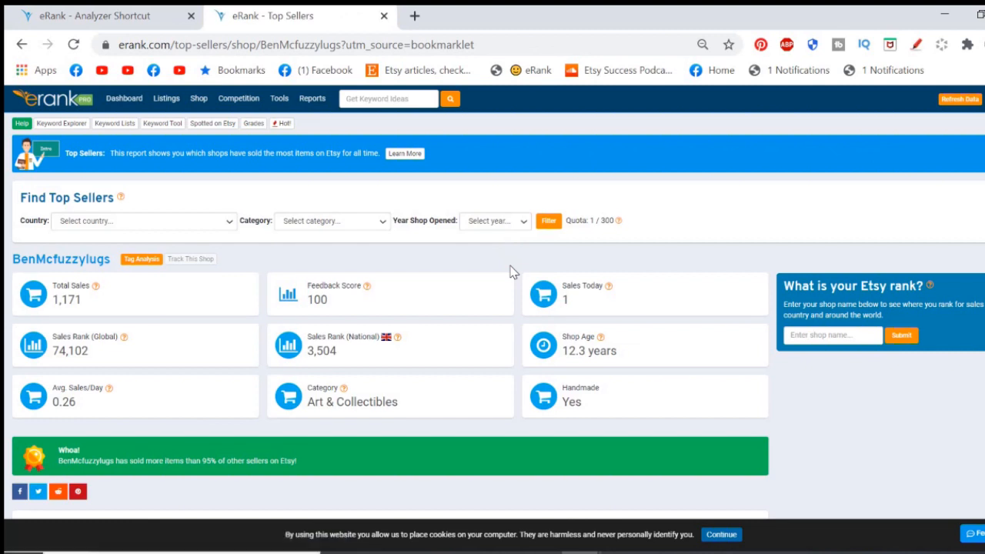
mouse_move(471, 310)
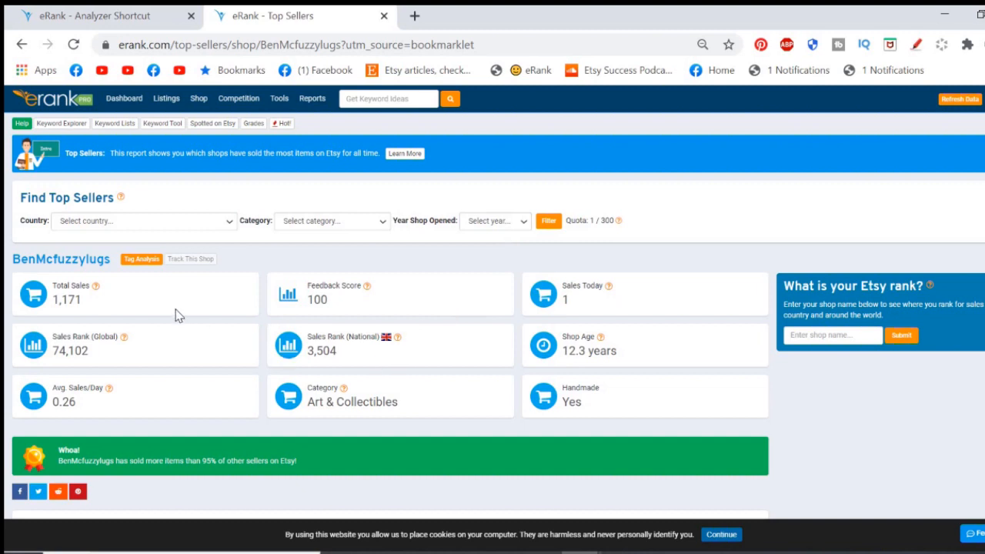
mouse_move(572, 305)
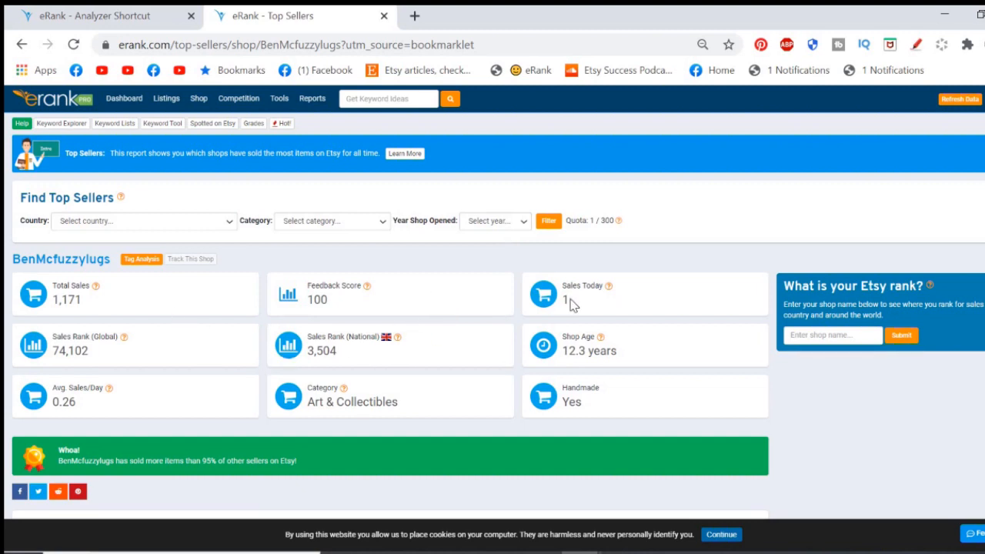
mouse_move(184, 353)
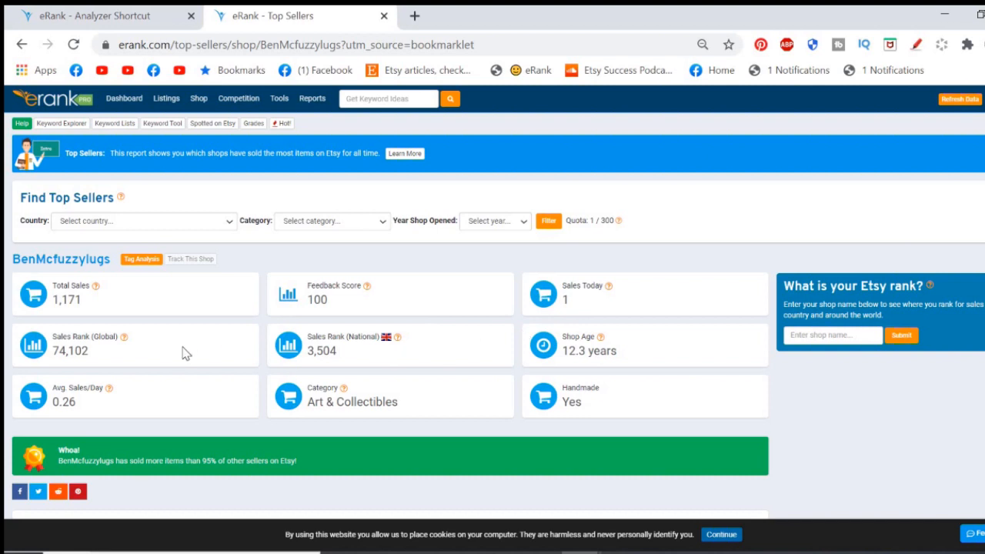
mouse_move(386, 360)
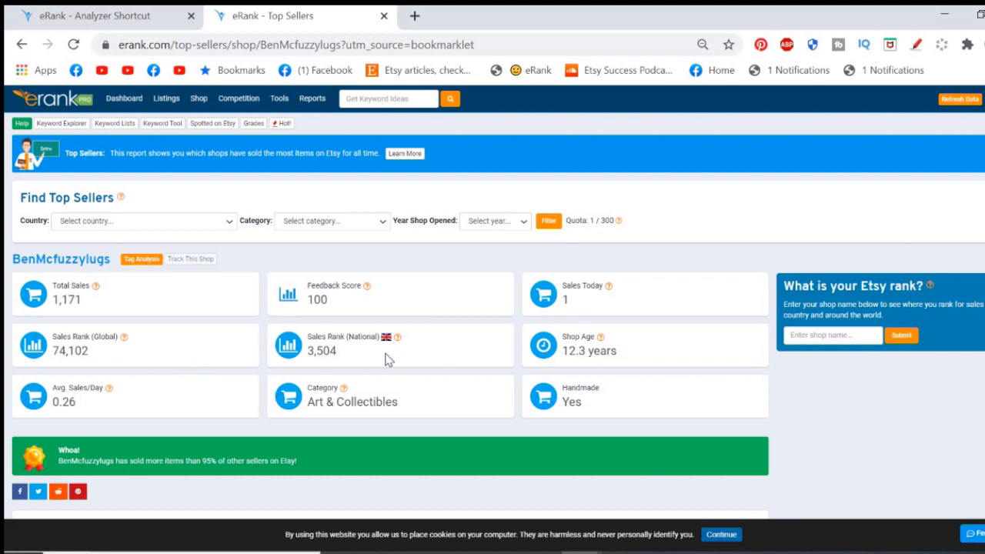
mouse_move(499, 394)
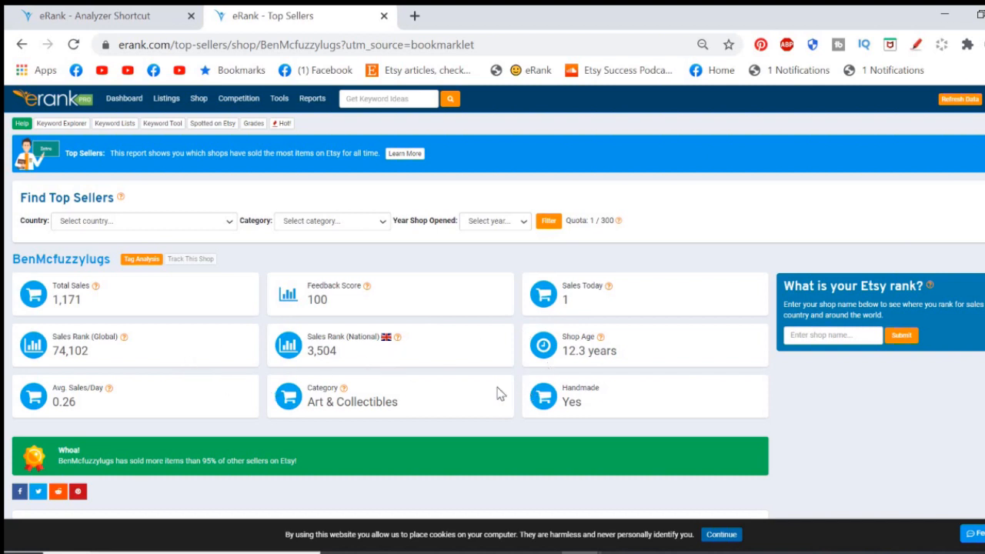
mouse_move(396, 428)
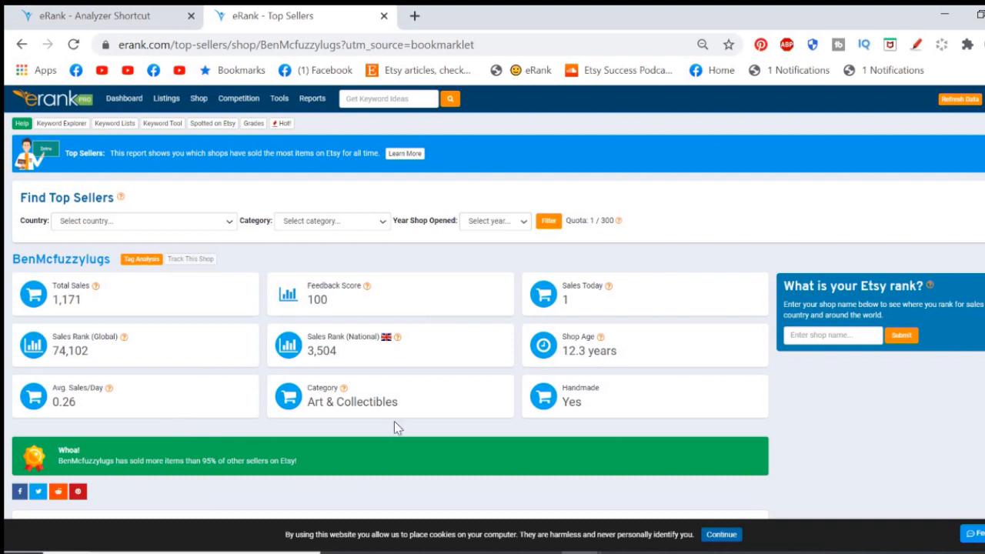
mouse_move(388, 437)
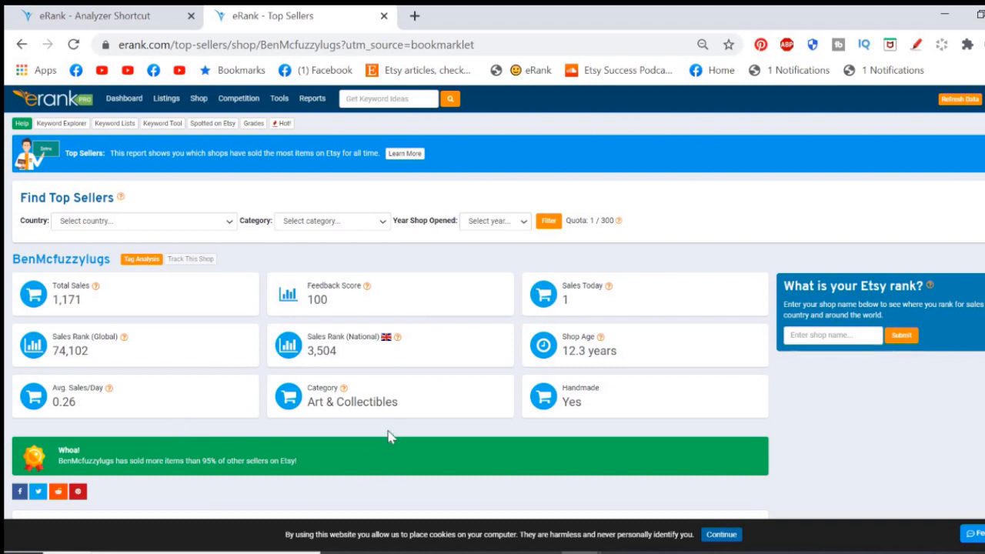
mouse_move(415, 416)
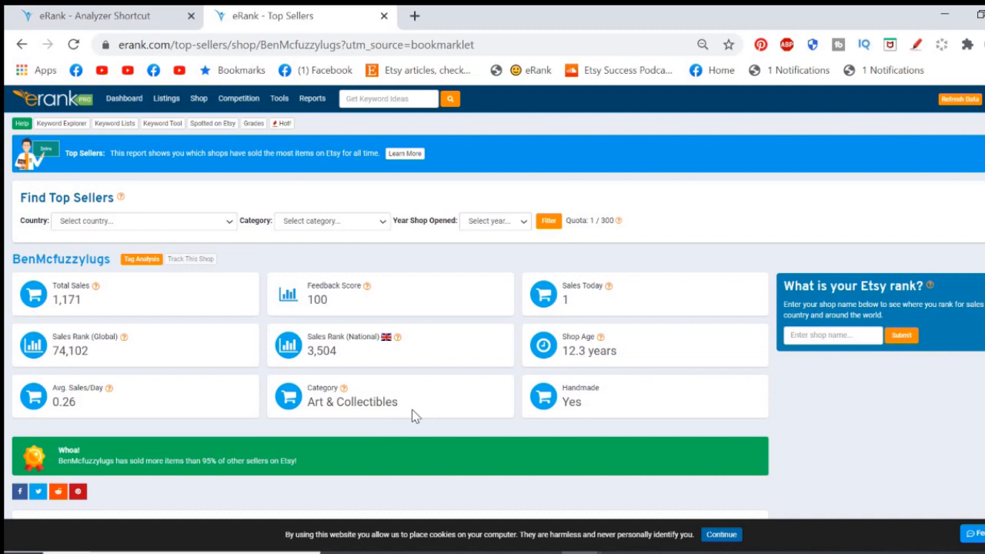
scroll(down, 3)
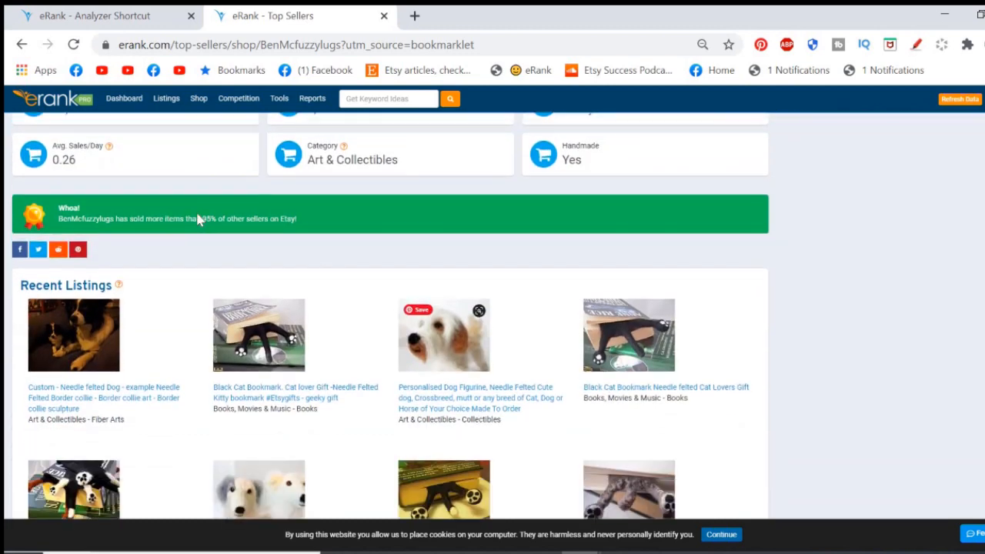
mouse_move(258, 240)
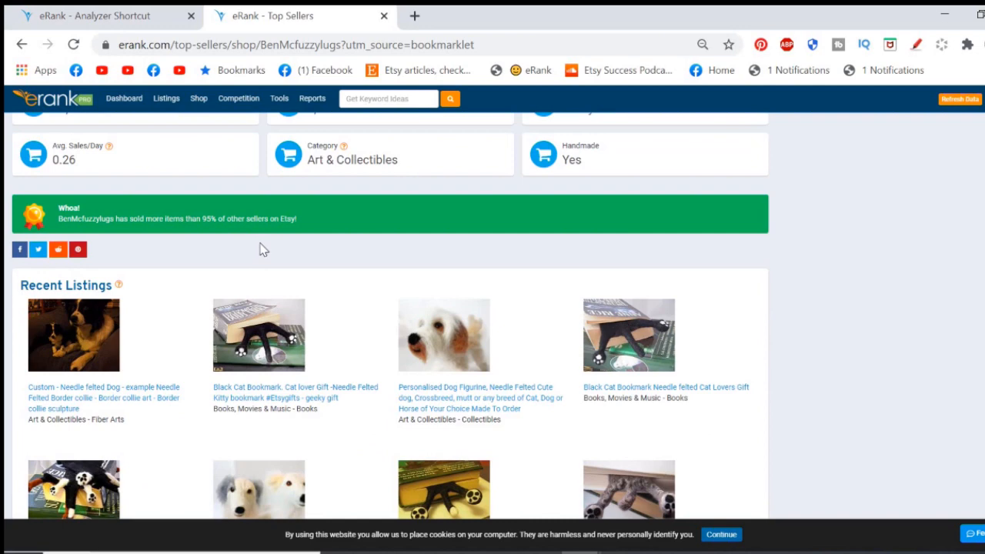
mouse_move(309, 237)
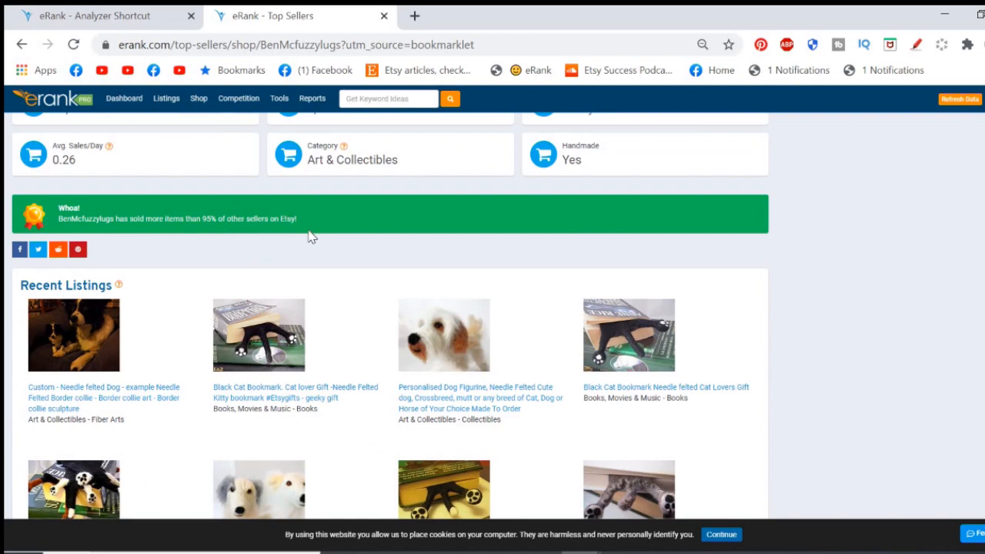
scroll(down, 3)
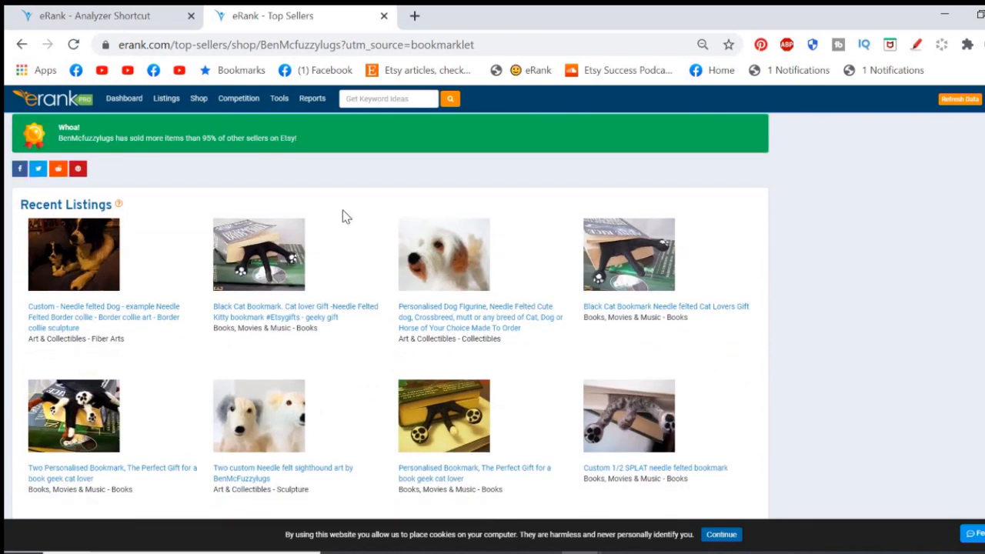
scroll(down, 3)
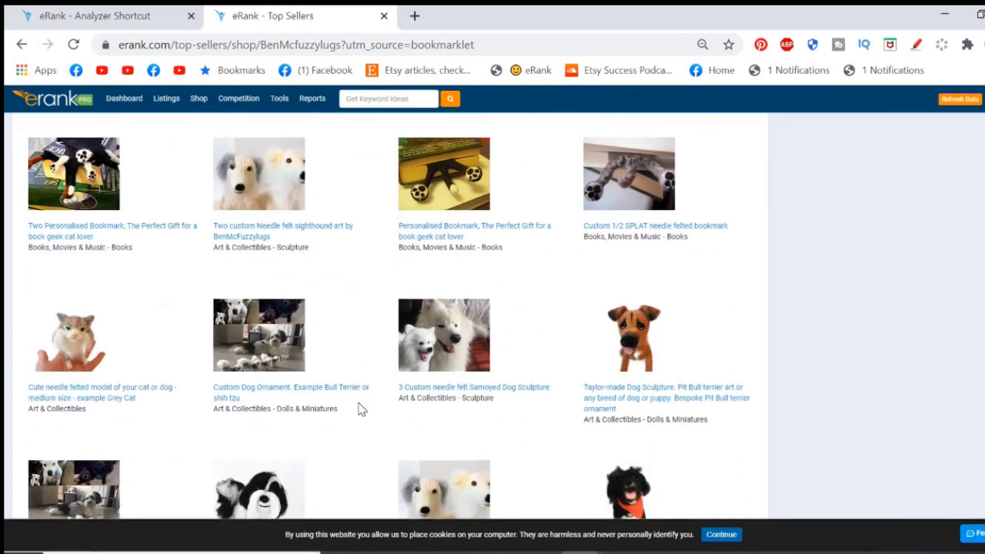
scroll(down, 3)
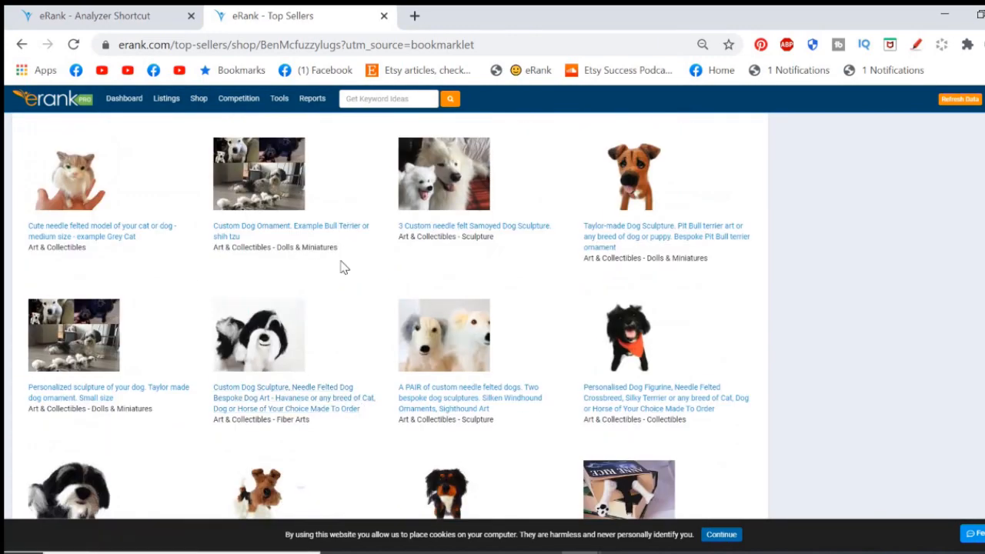
scroll(down, 3)
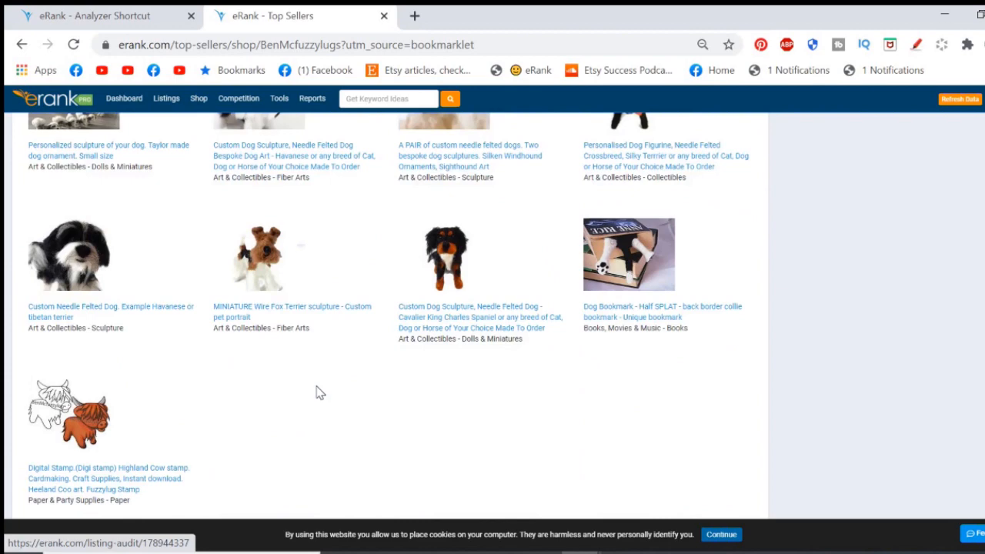
scroll(up, 3)
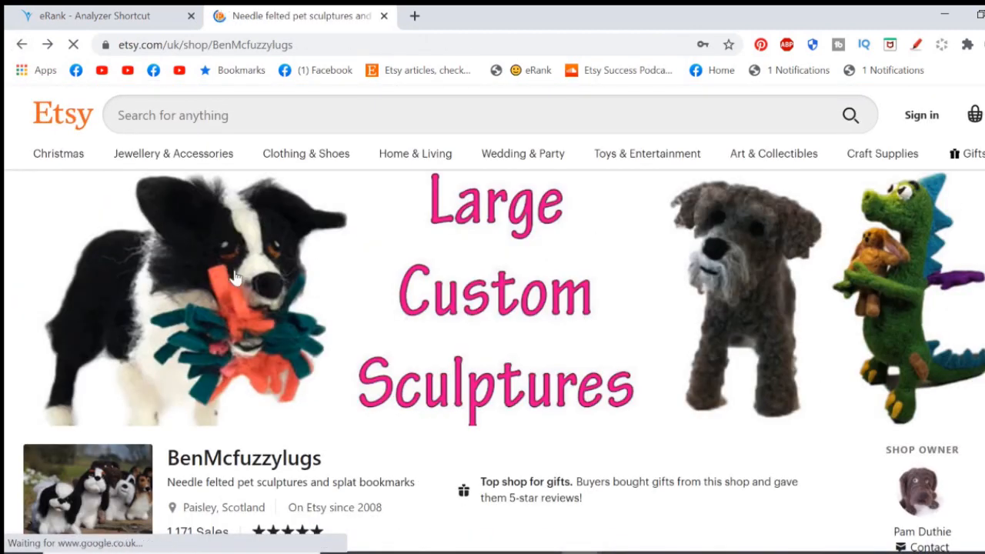
- Scroll the Etsy shop page down past the announcement to its Featured items and section tiles
scroll(down, 3)
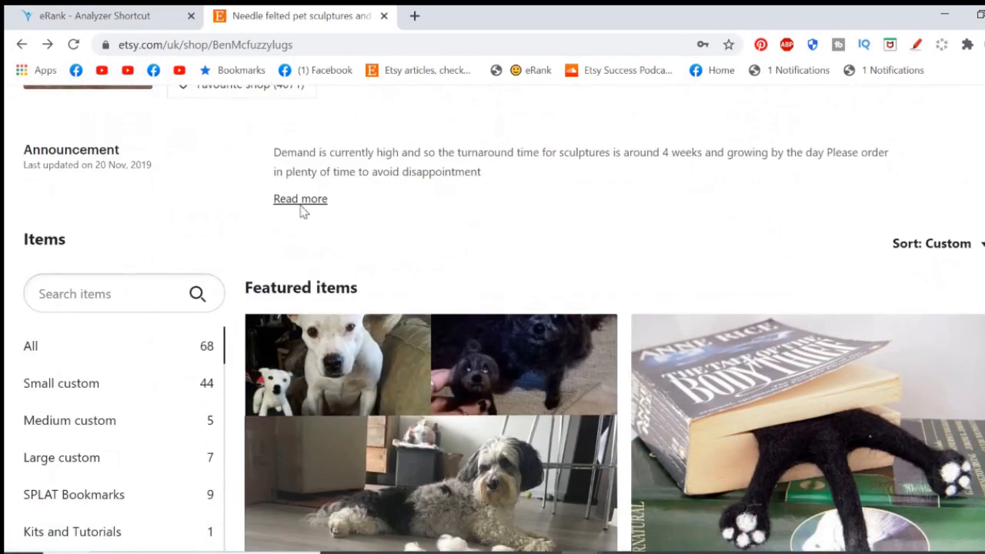
scroll(down, 3)
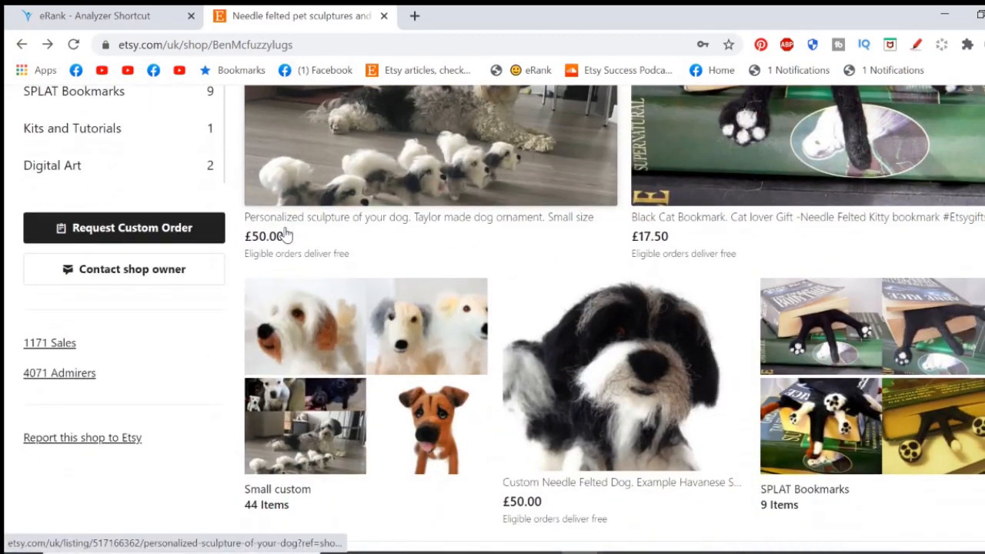
scroll(down, 3)
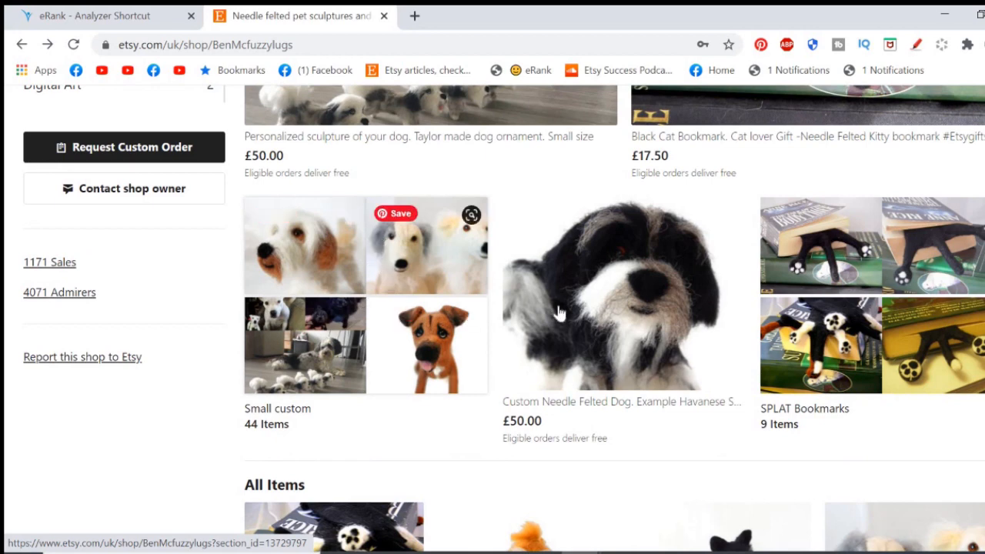
- Open the Custom Needle Felted Dog (Havanese) listing from the shop's featured items
click(615, 292)
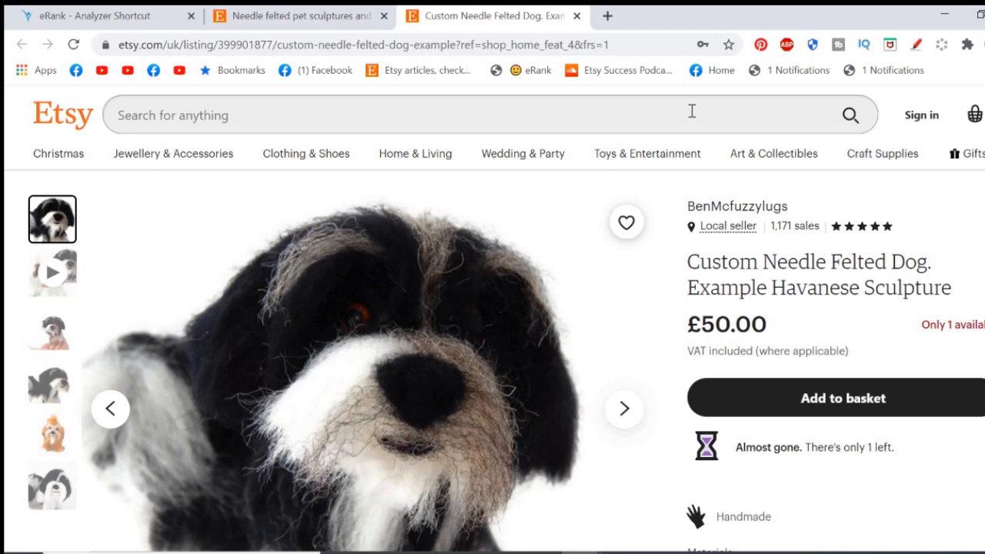
mouse_move(668, 378)
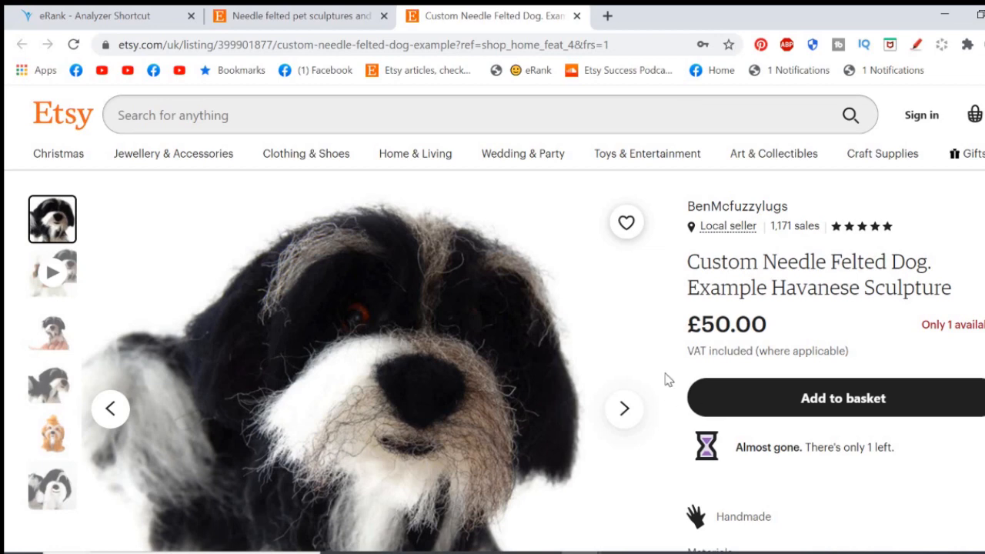
scroll(down, 3)
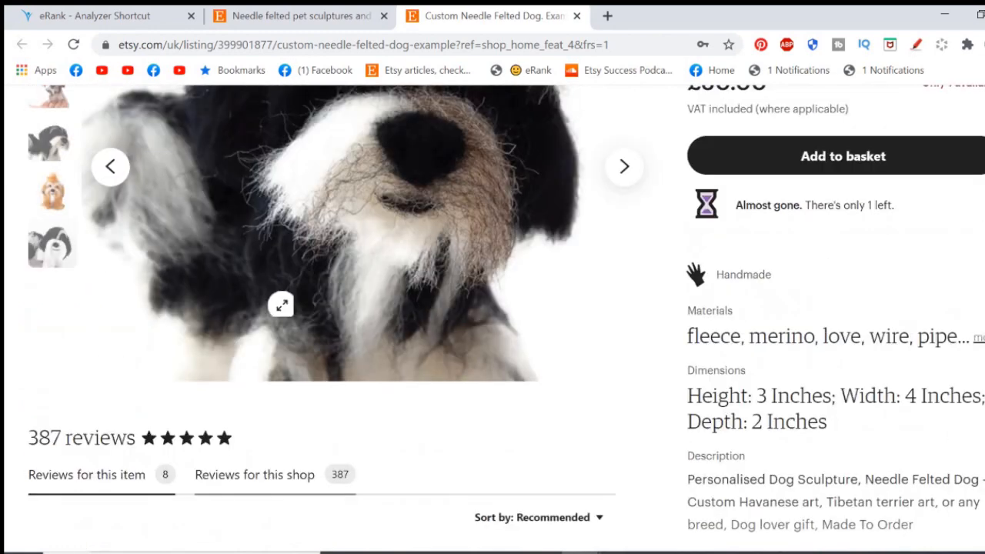
scroll(up, 3)
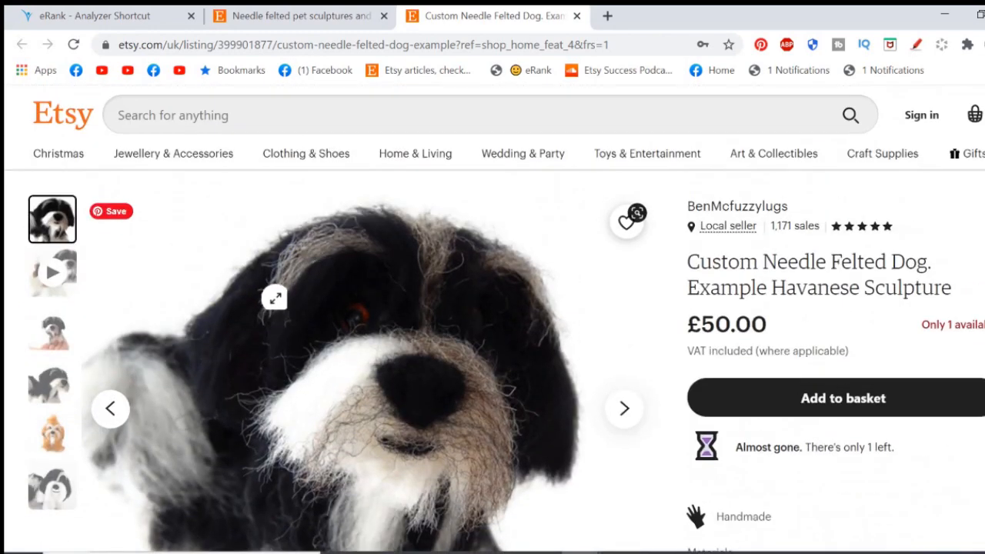
mouse_move(398, 231)
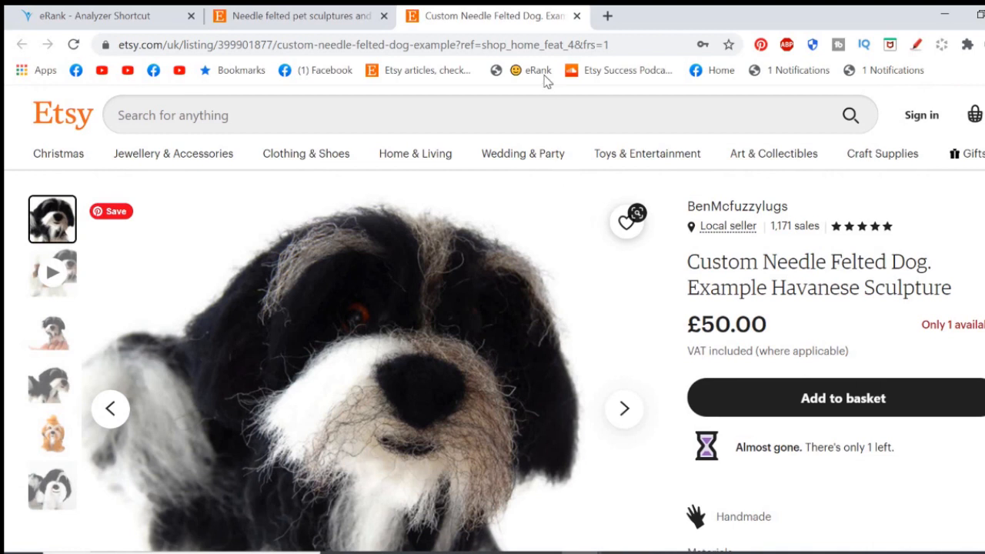
mouse_move(536, 70)
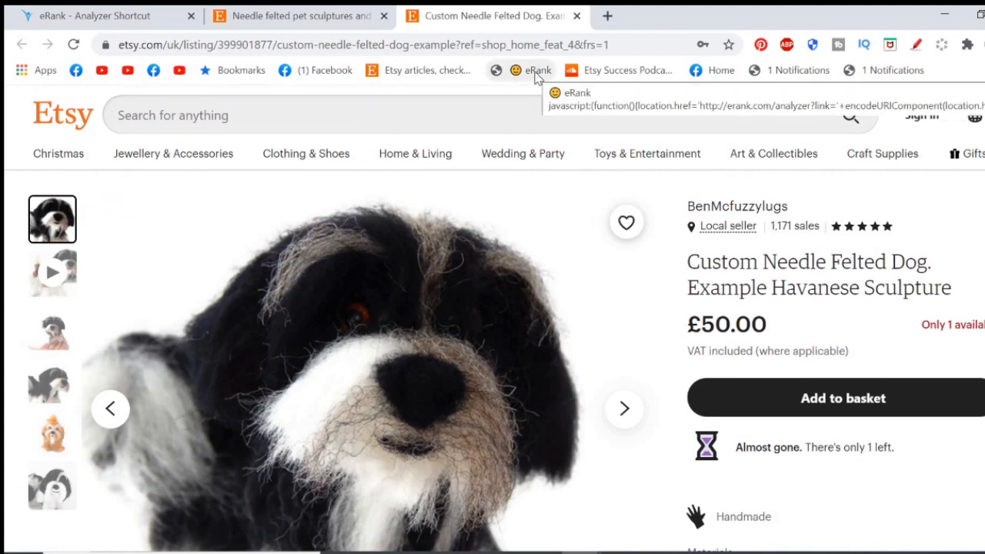
- Run the eRank bookmarklet on the dog listing to start its Listing Audit
click(536, 71)
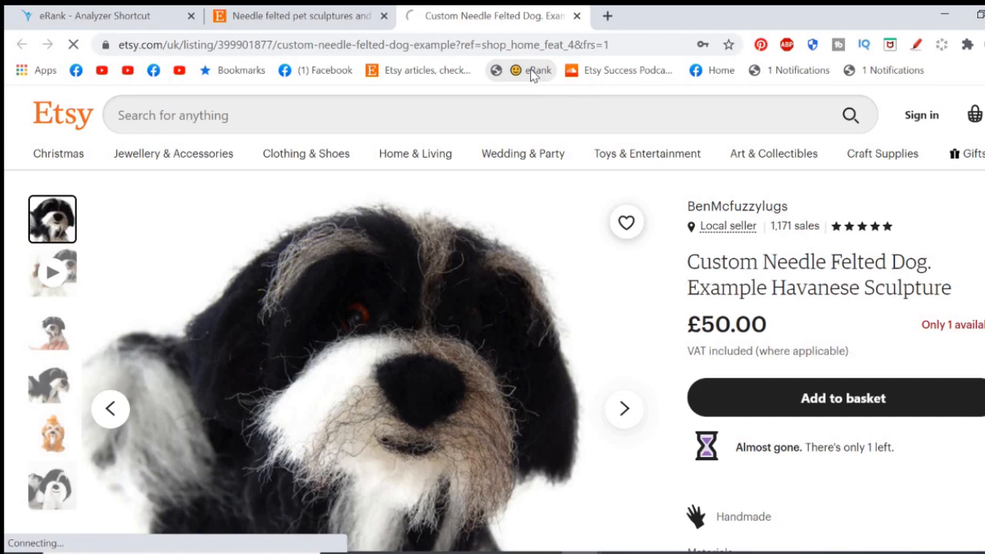
click(529, 71)
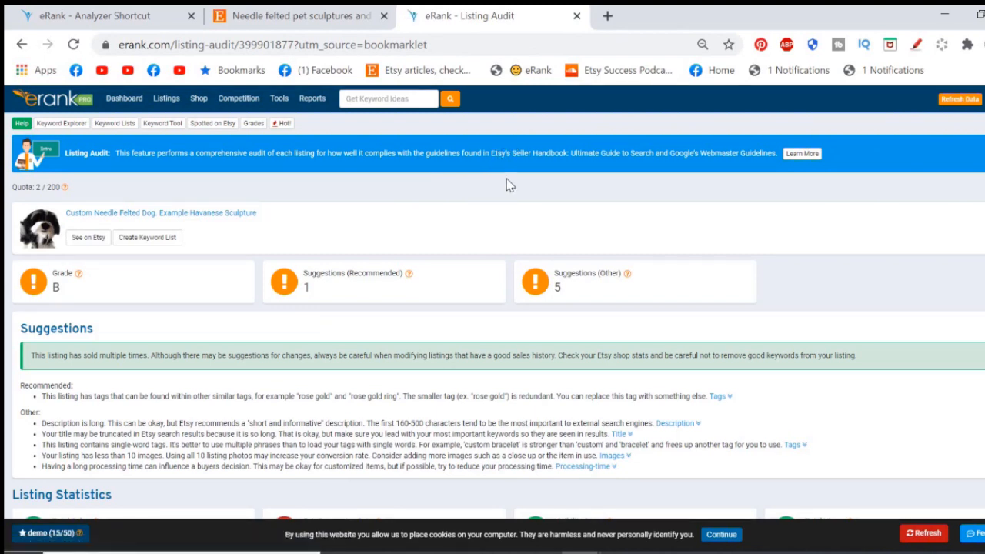
mouse_move(506, 184)
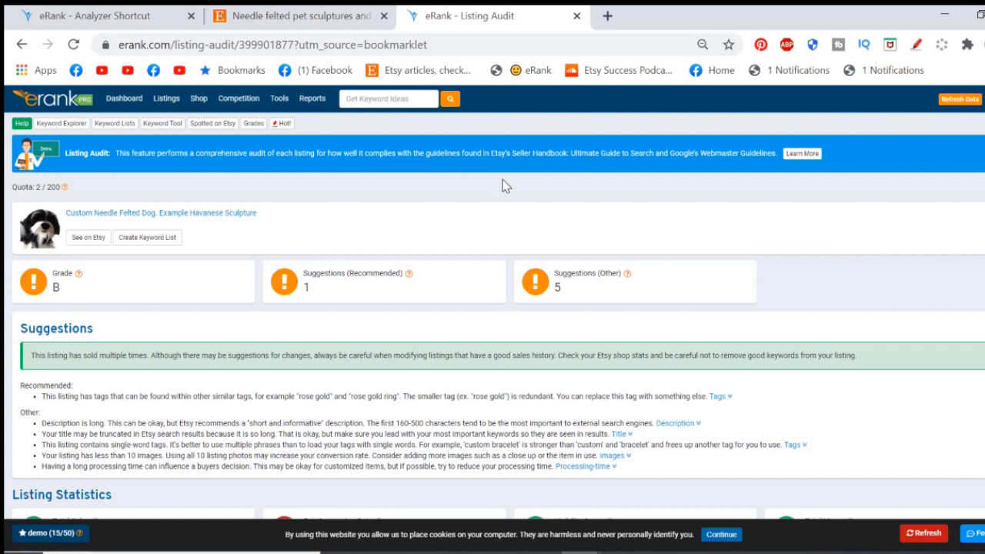
mouse_move(291, 323)
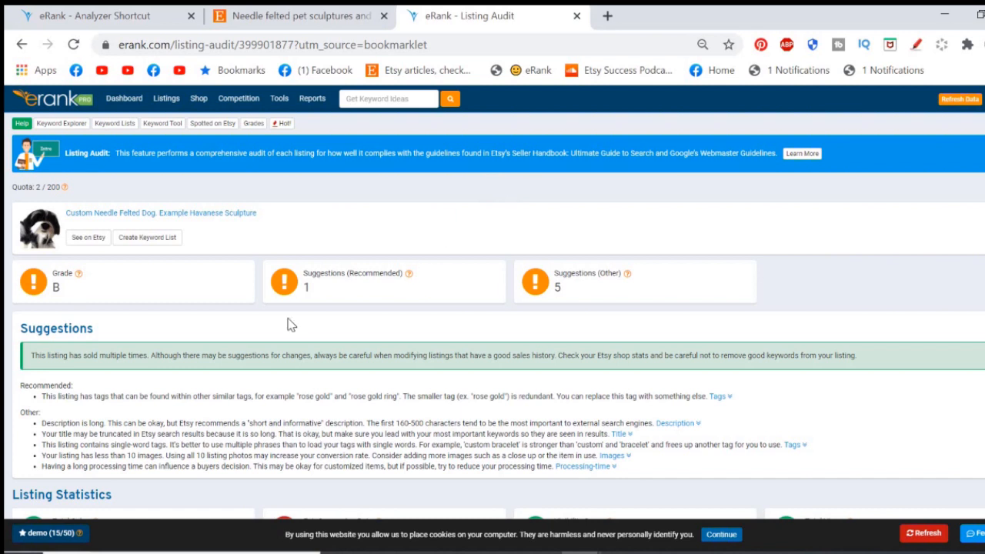
mouse_move(877, 225)
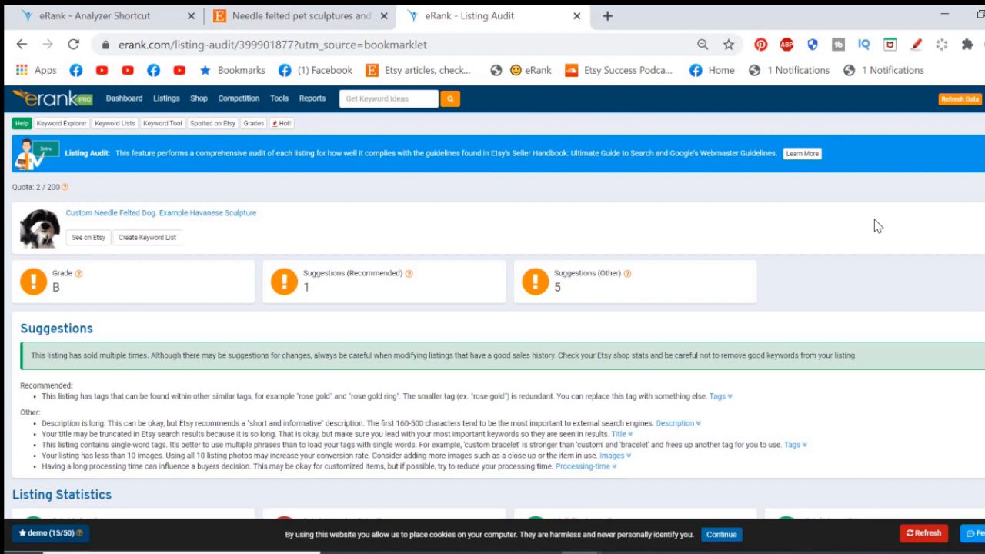
mouse_move(902, 238)
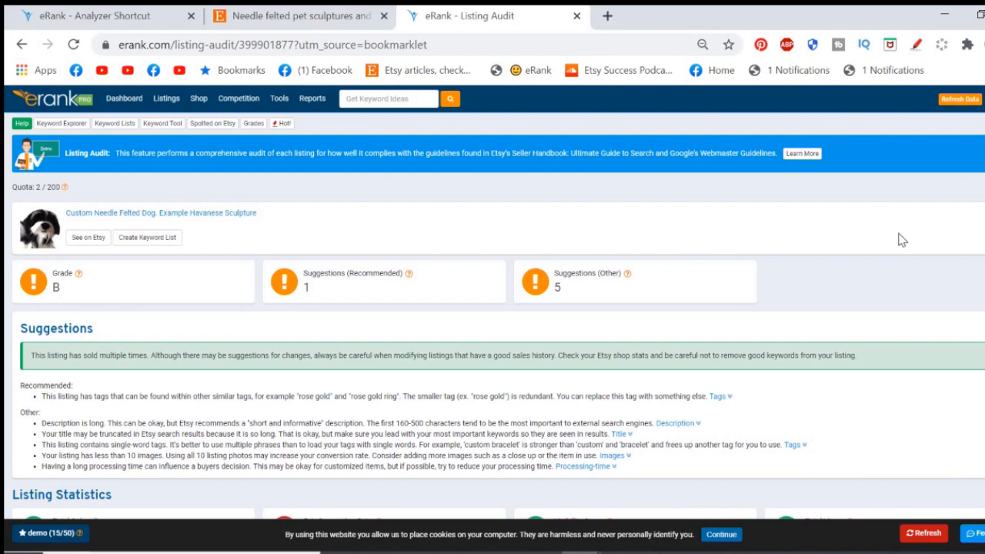
- Scroll the B-graded audit down to Listing Statistics: 52 sales, 6,189 views, 275 hearts
scroll(down, 3)
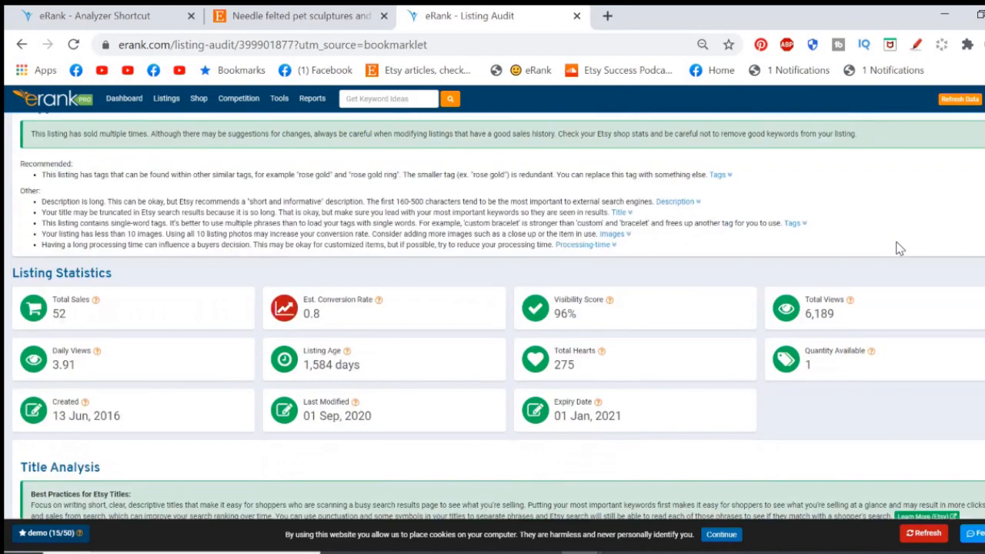
- Continue past the statistics to Title Analysis (52 characters, 7 words) and Tag Analysis (13 tags)
scroll(down, 3)
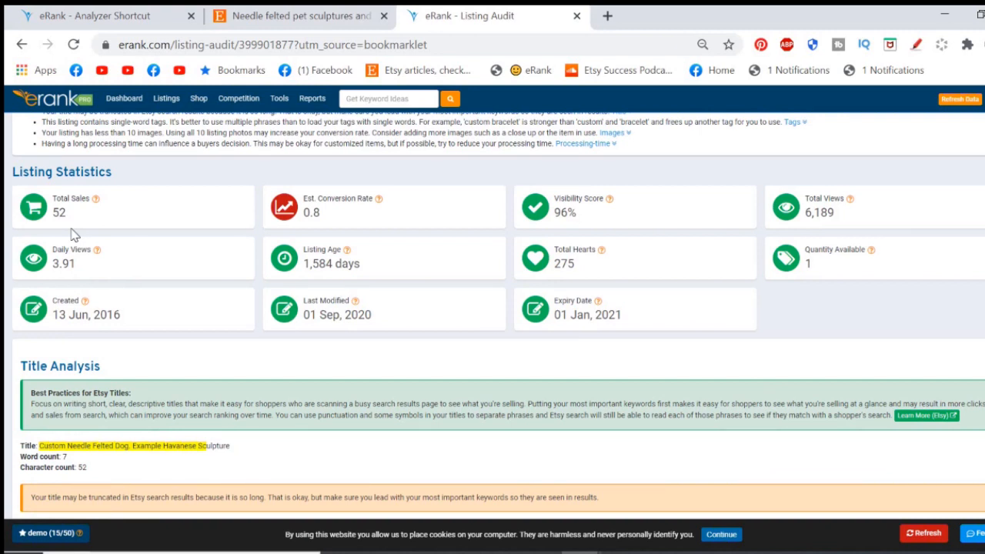
mouse_move(408, 143)
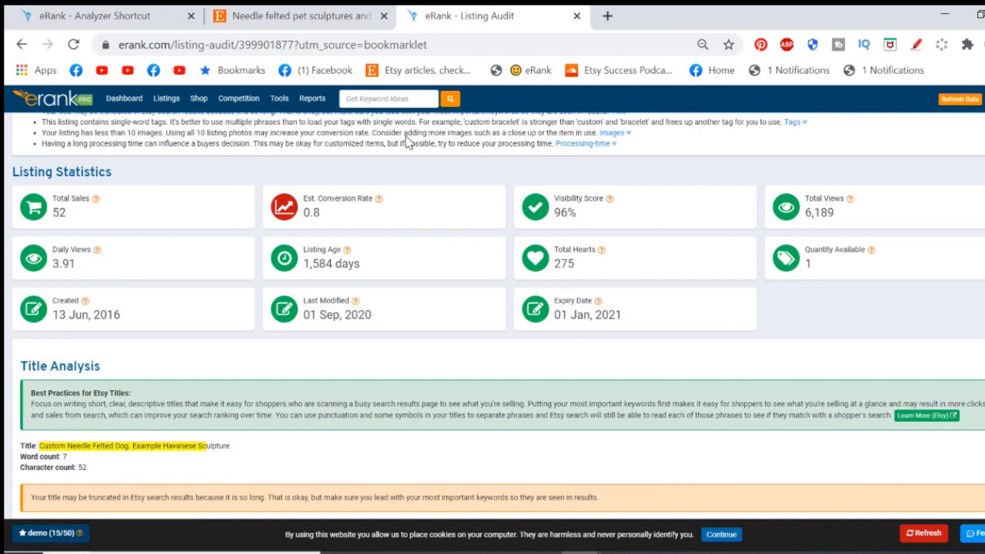
mouse_move(135, 288)
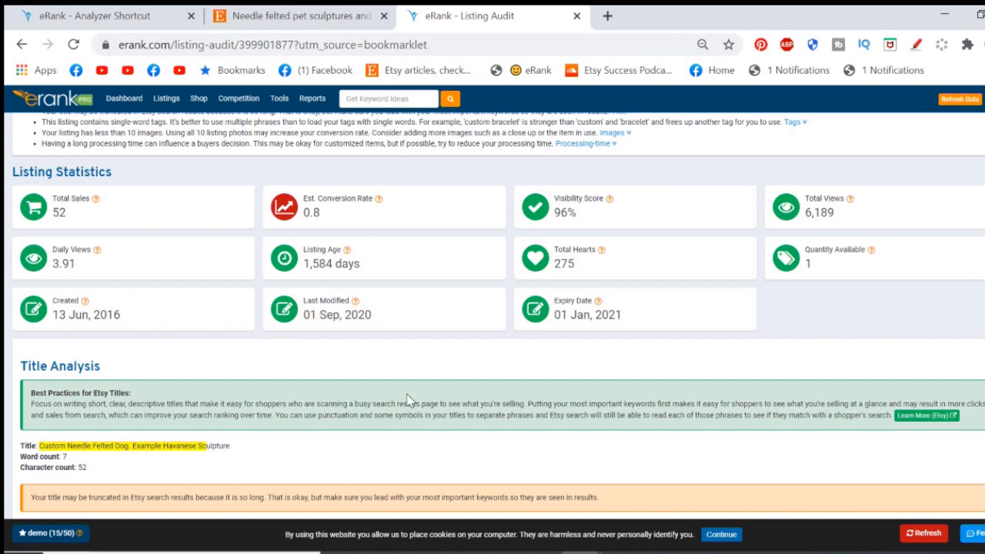
mouse_move(388, 306)
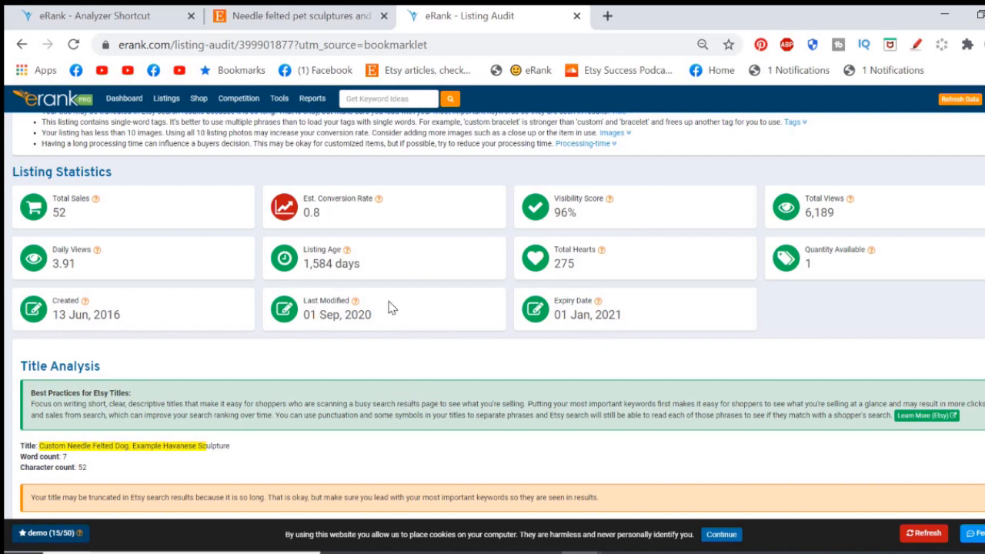
mouse_move(313, 346)
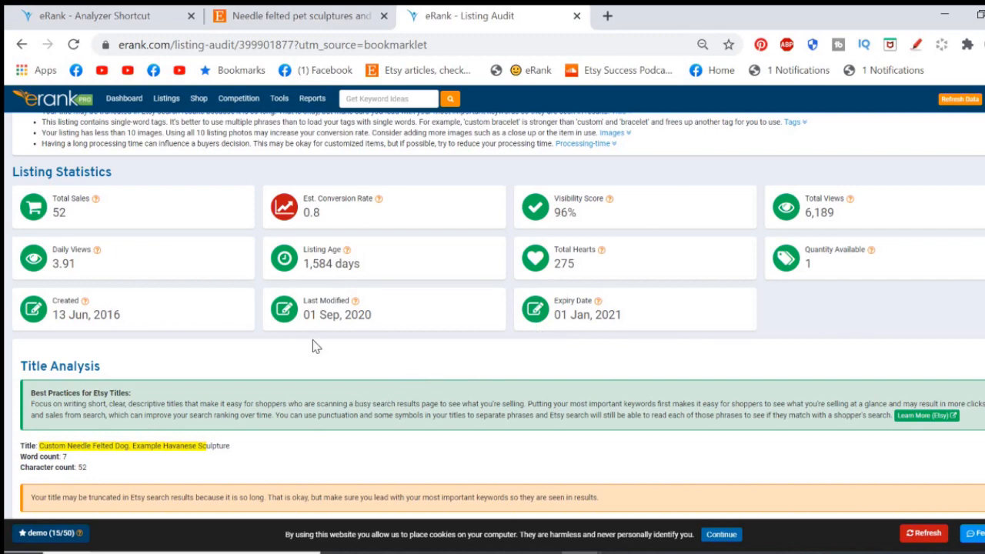
mouse_move(313, 357)
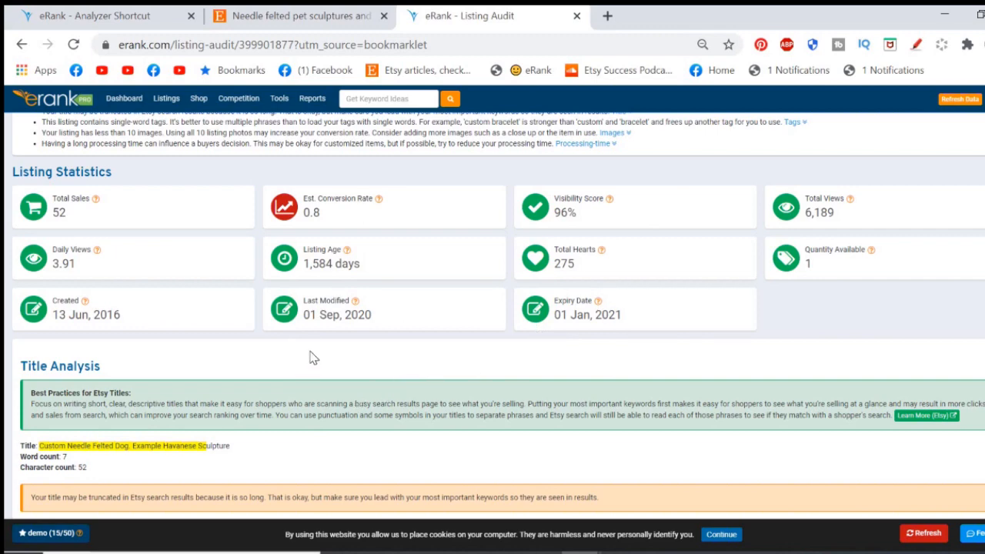
scroll(down, 3)
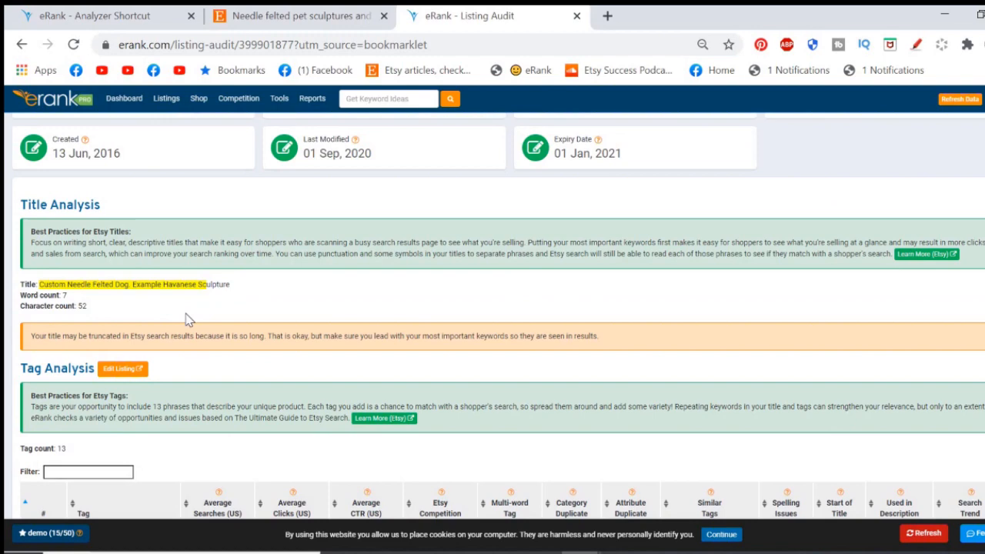
scroll(down, 3)
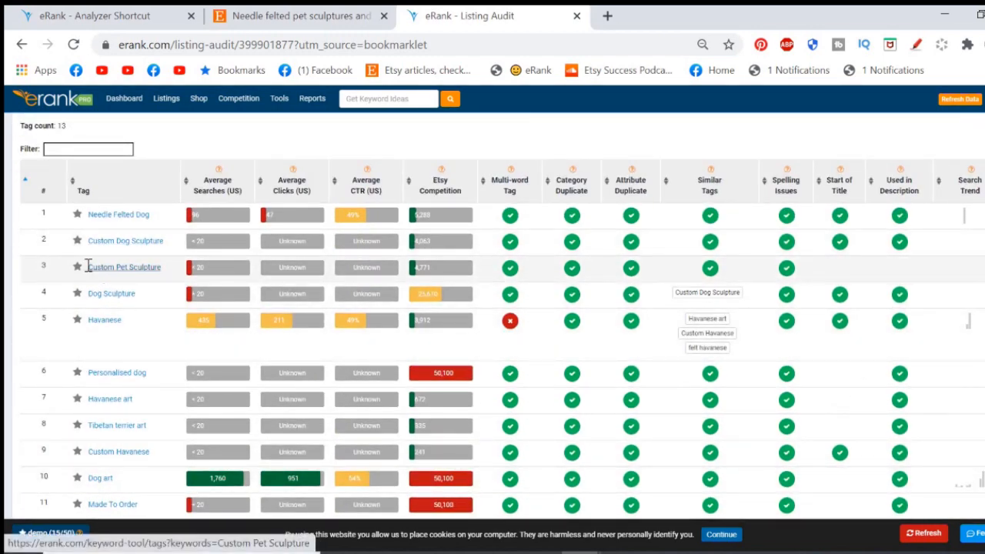
scroll(down, 3)
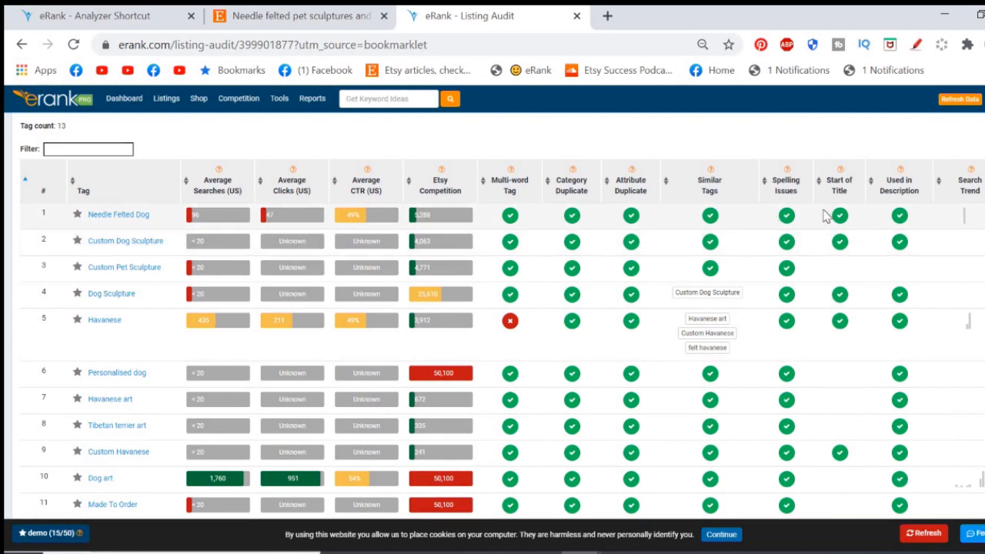
mouse_move(880, 244)
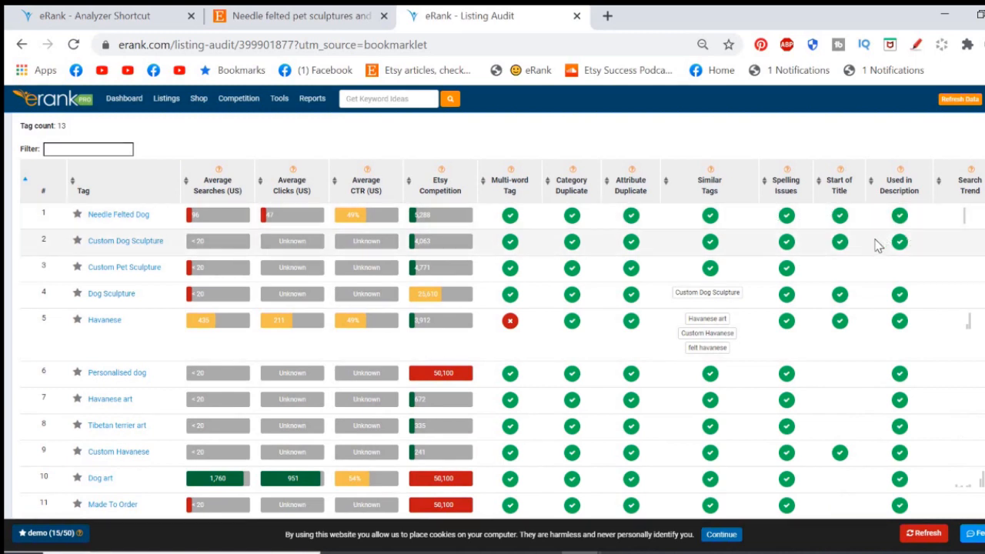
mouse_move(784, 271)
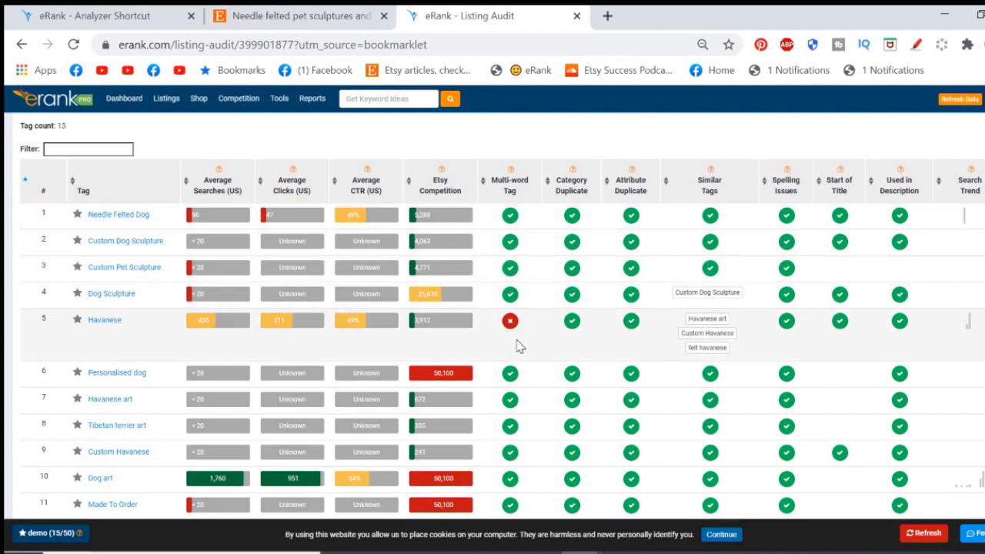
scroll(down, 3)
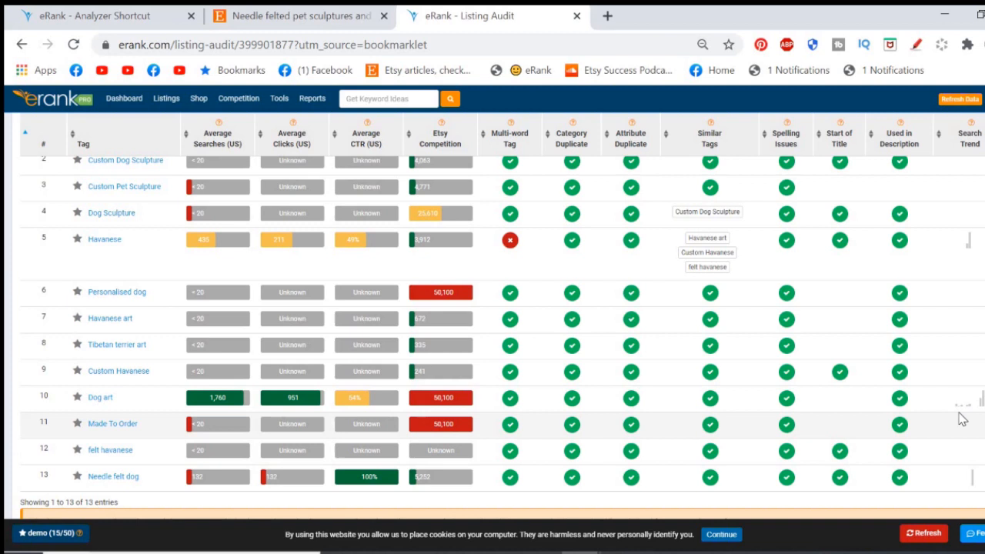
mouse_move(945, 409)
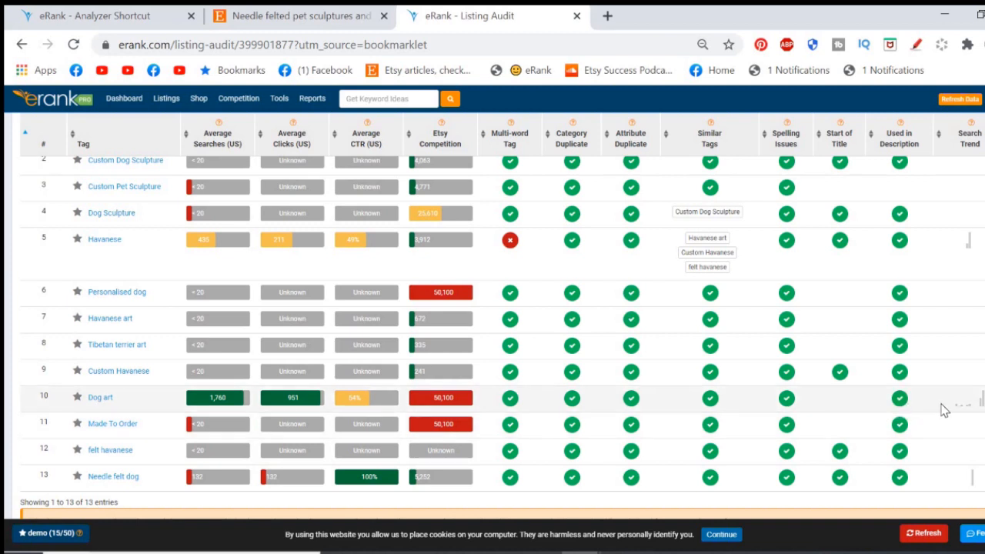
mouse_move(981, 400)
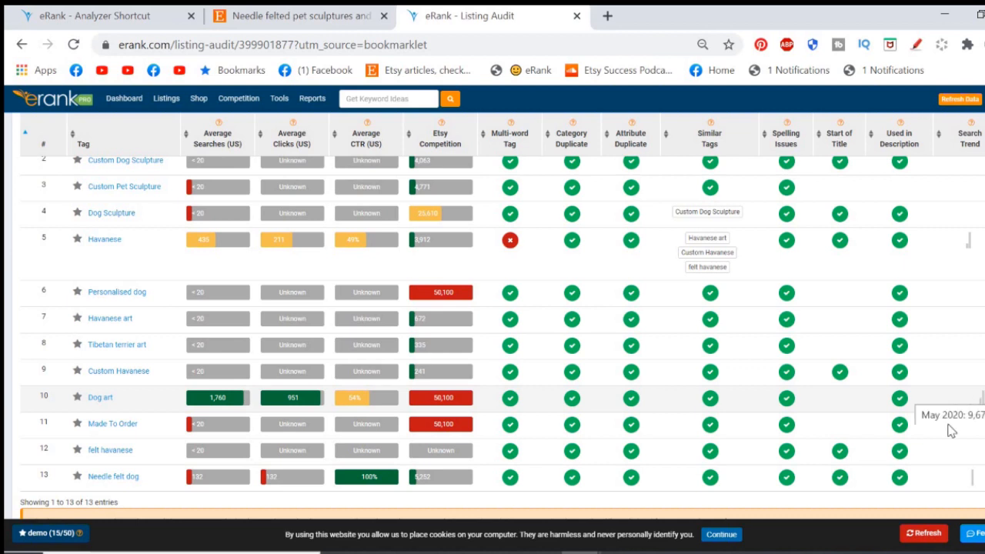
mouse_move(956, 401)
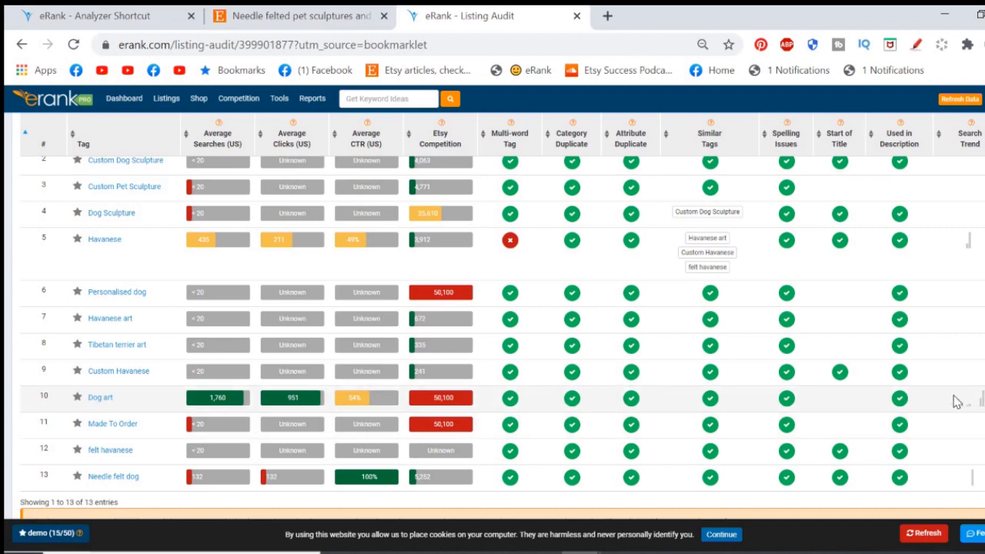
- Scroll past the tag table to the tag warnings, Attributes and Category (Art & Collectibles › Sculpture › Figurines)
scroll(down, 3)
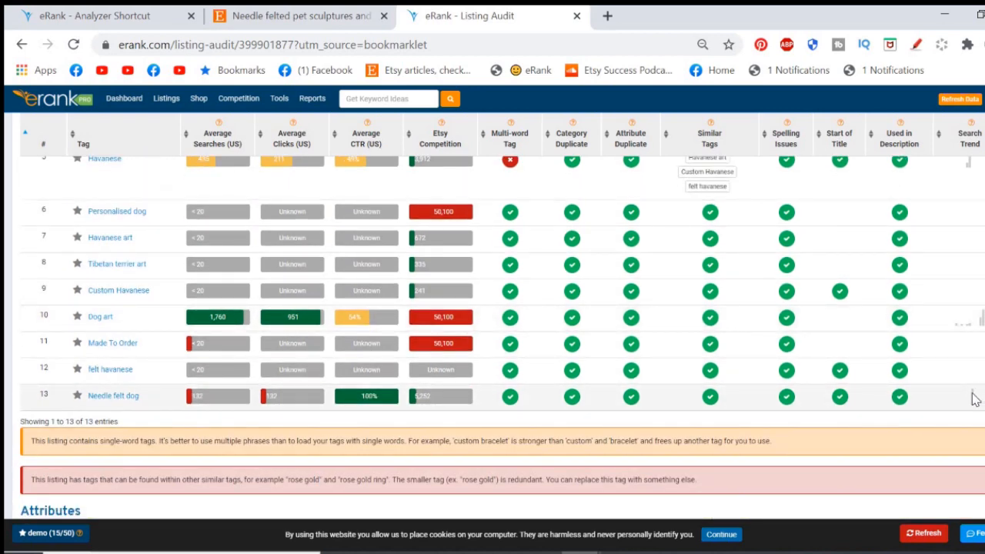
mouse_move(981, 415)
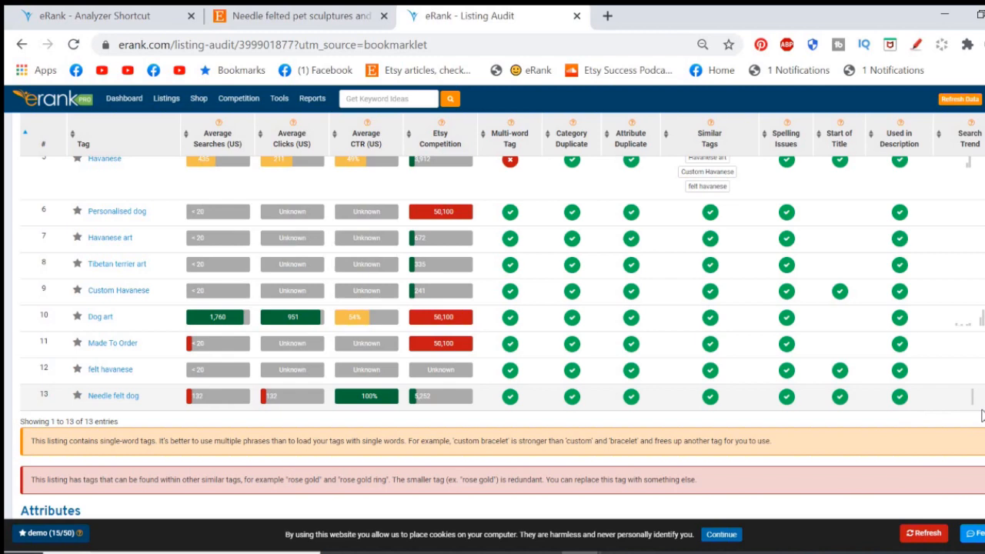
mouse_move(834, 395)
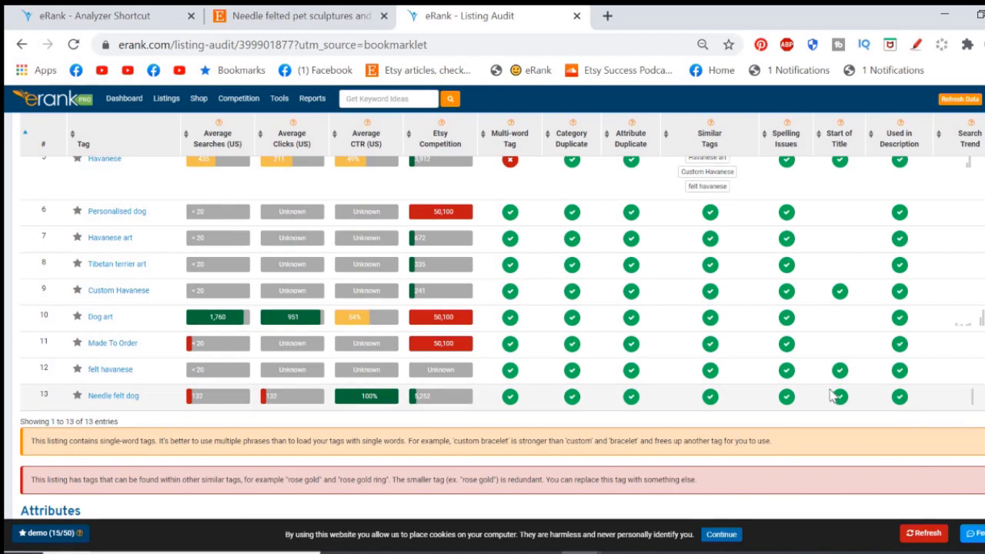
scroll(down, 3)
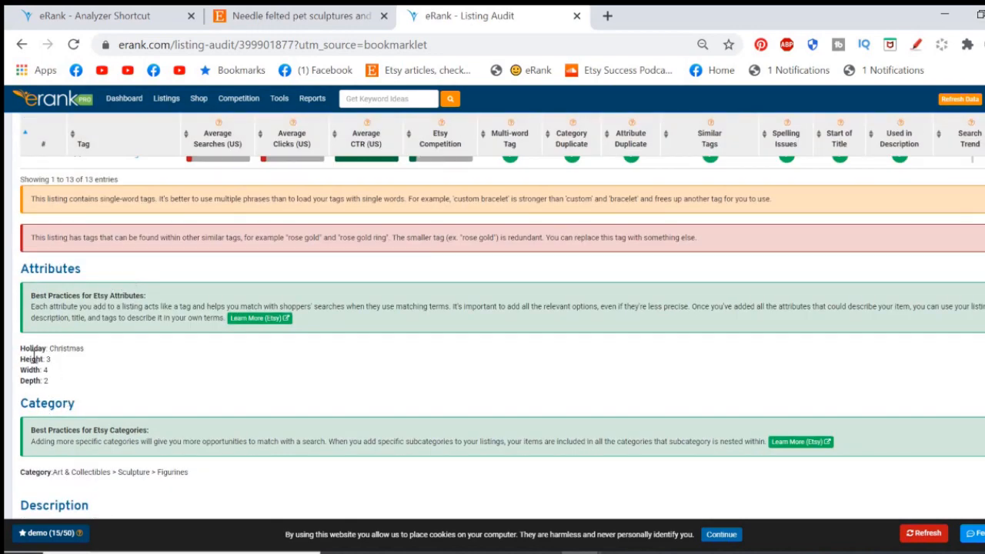
- Scroll through the 1,342-character Description review to the Images check showing five photos, five missing
scroll(down, 3)
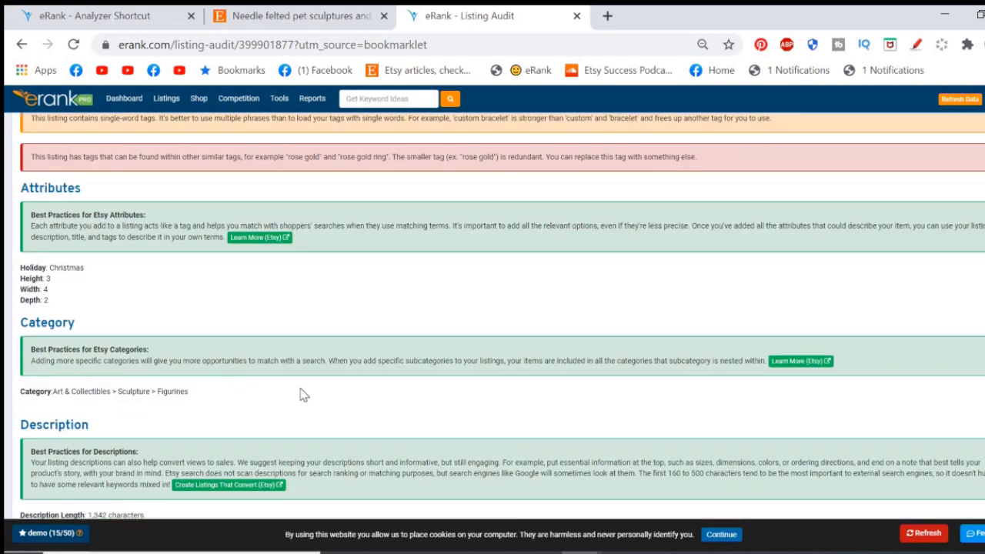
scroll(down, 3)
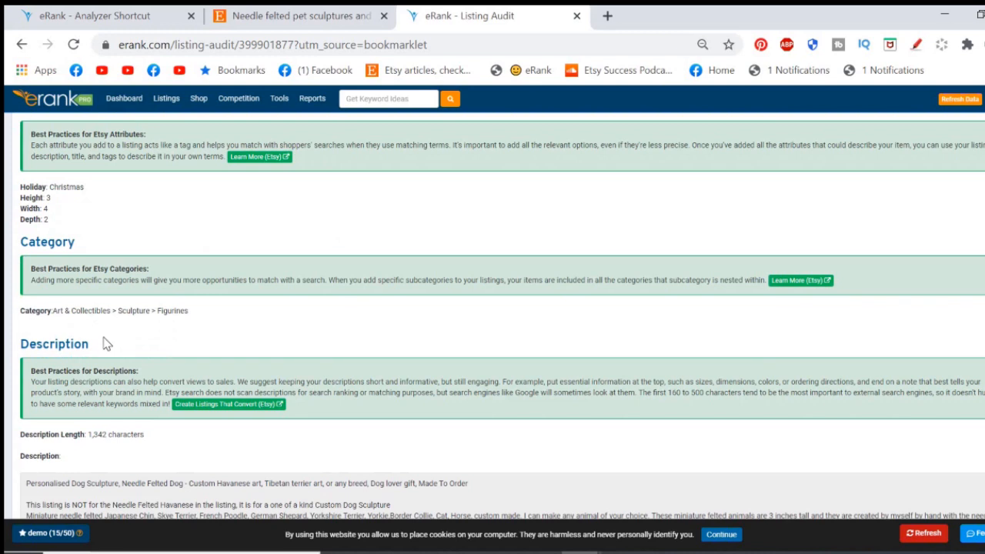
mouse_move(173, 330)
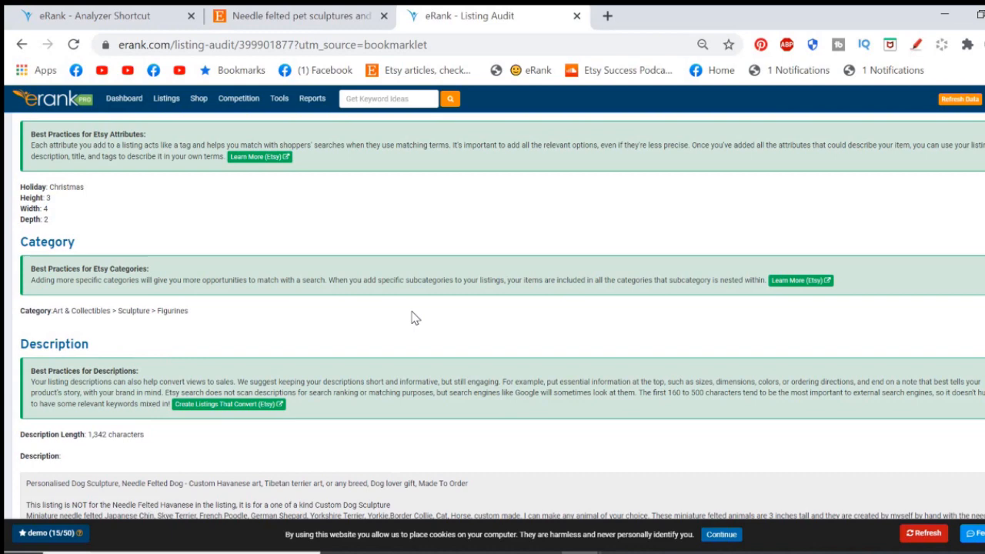
scroll(down, 3)
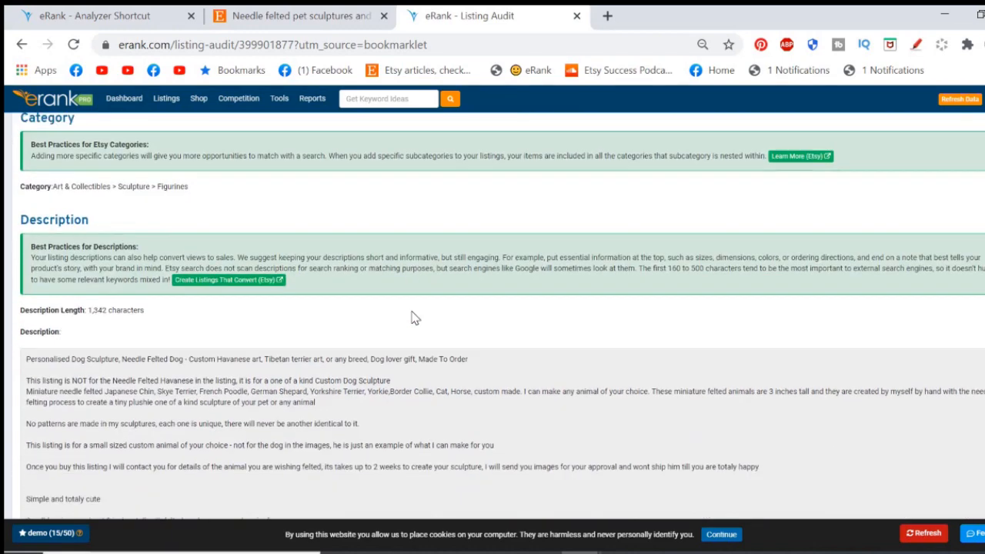
scroll(down, 3)
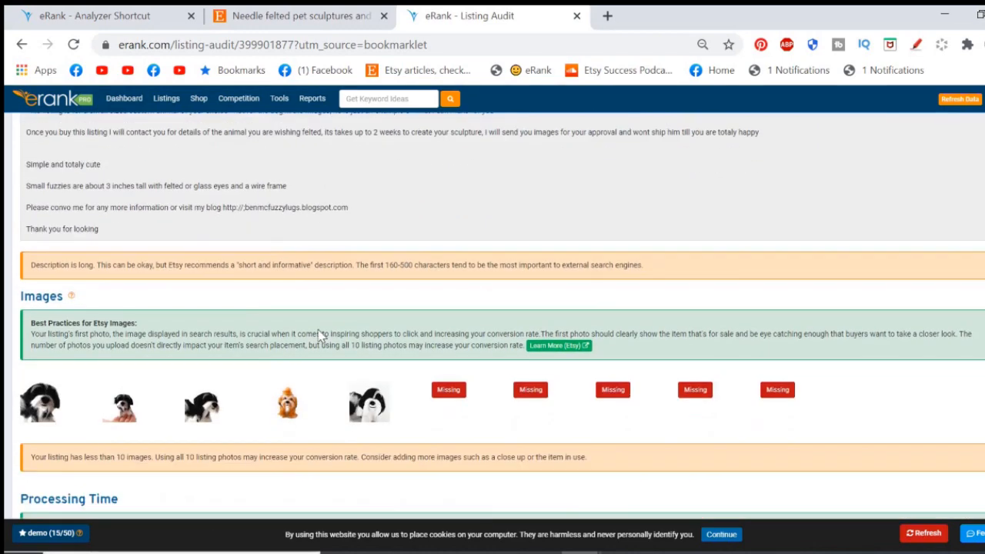
- Scroll past Processing Time through the 52-entry Sales History table down to the older orders
scroll(down, 3)
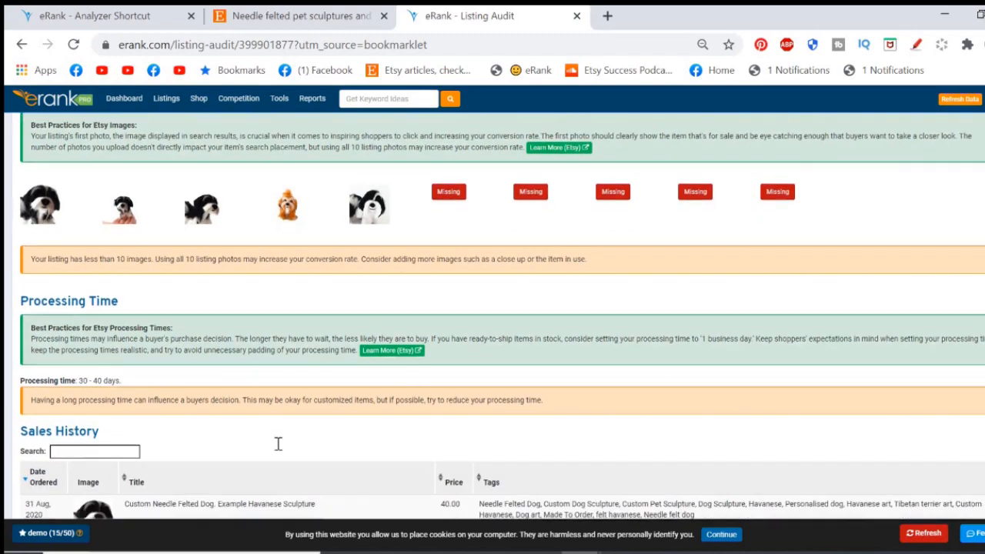
scroll(down, 3)
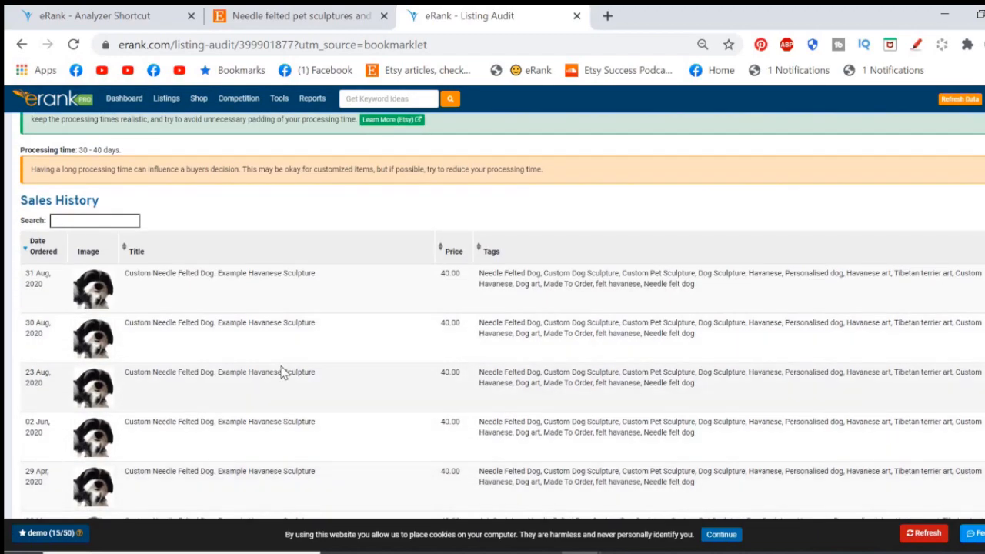
scroll(up, 3)
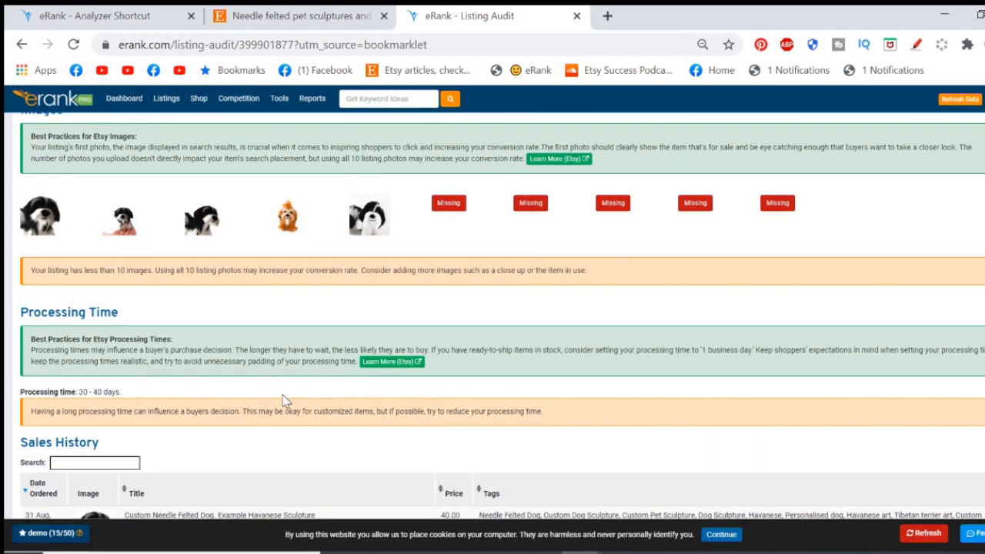
mouse_move(285, 401)
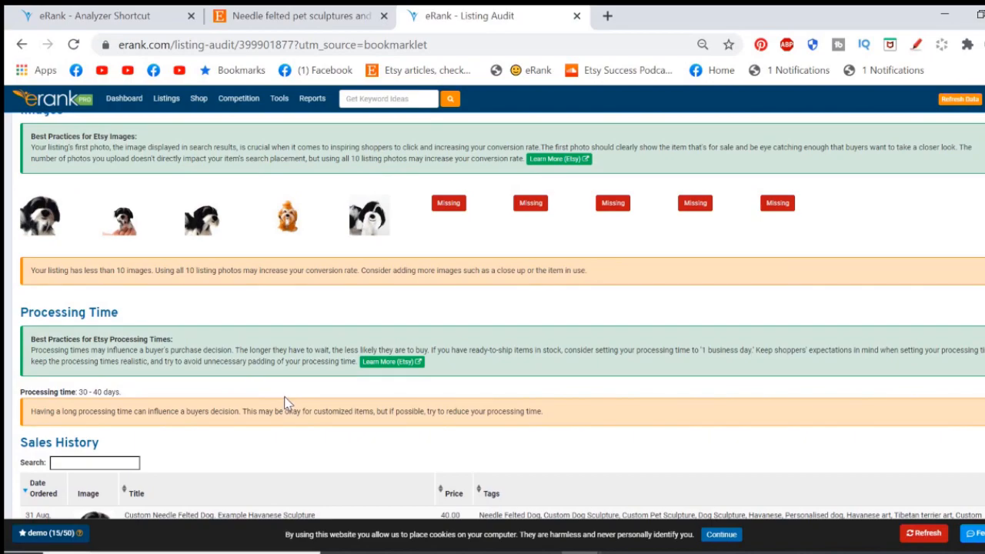
scroll(down, 3)
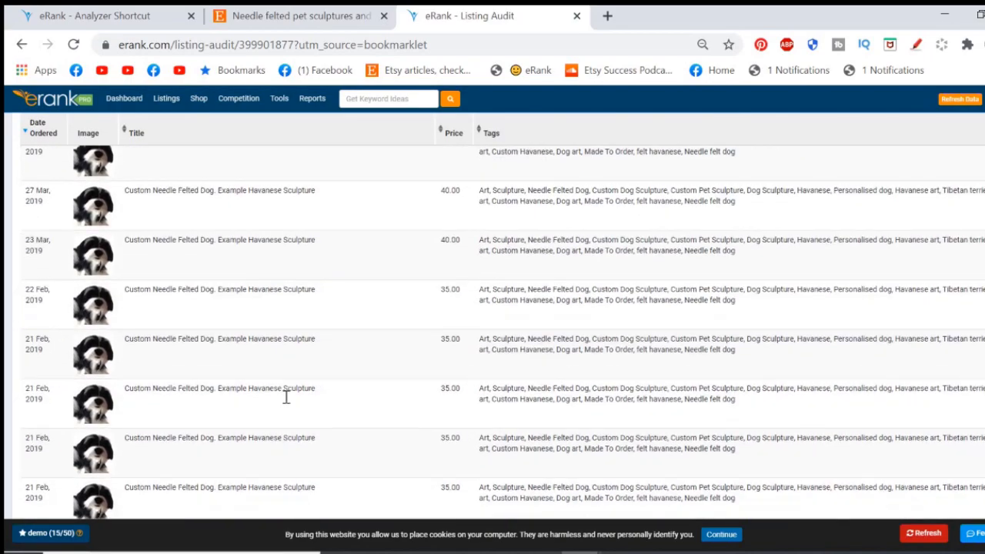
scroll(down, 3)
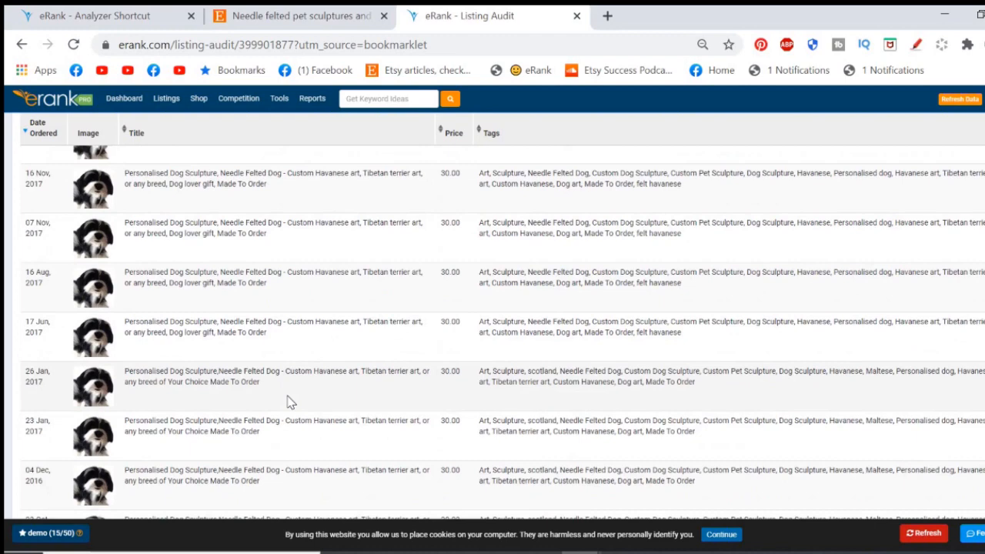
scroll(down, 3)
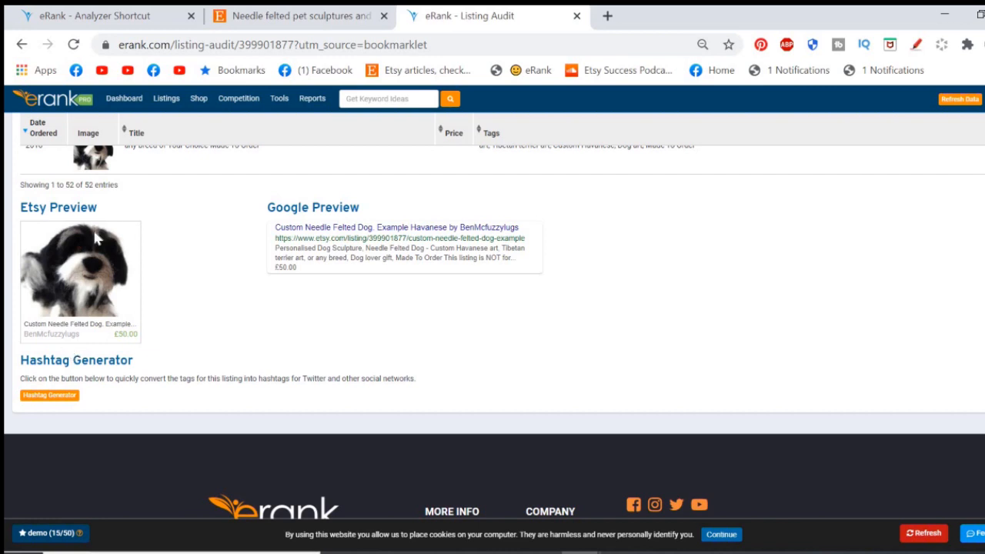
mouse_move(191, 323)
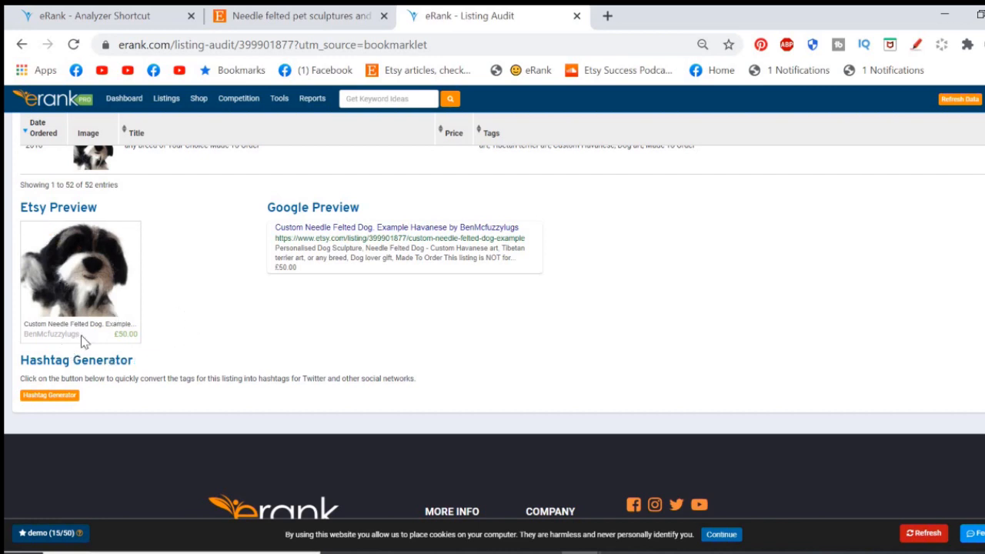
mouse_move(326, 345)
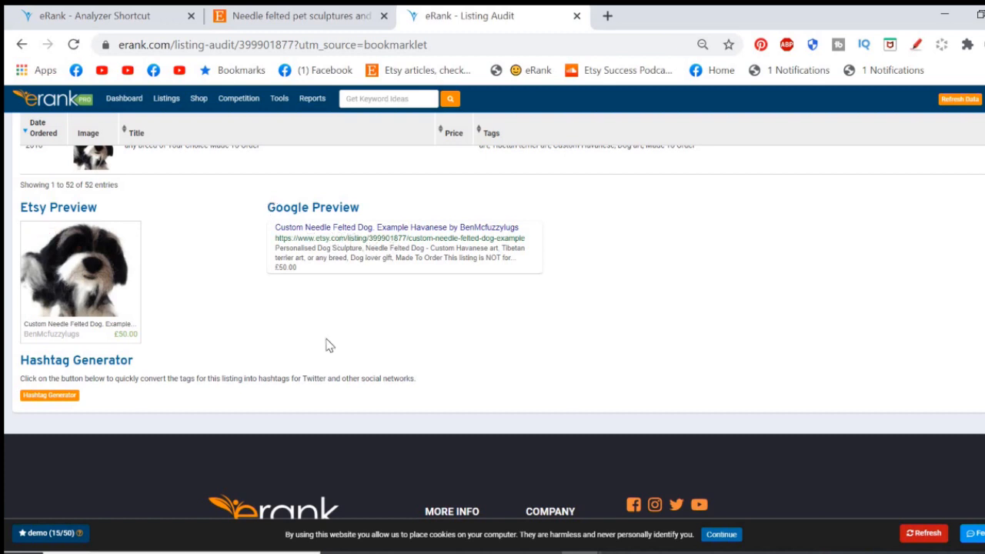